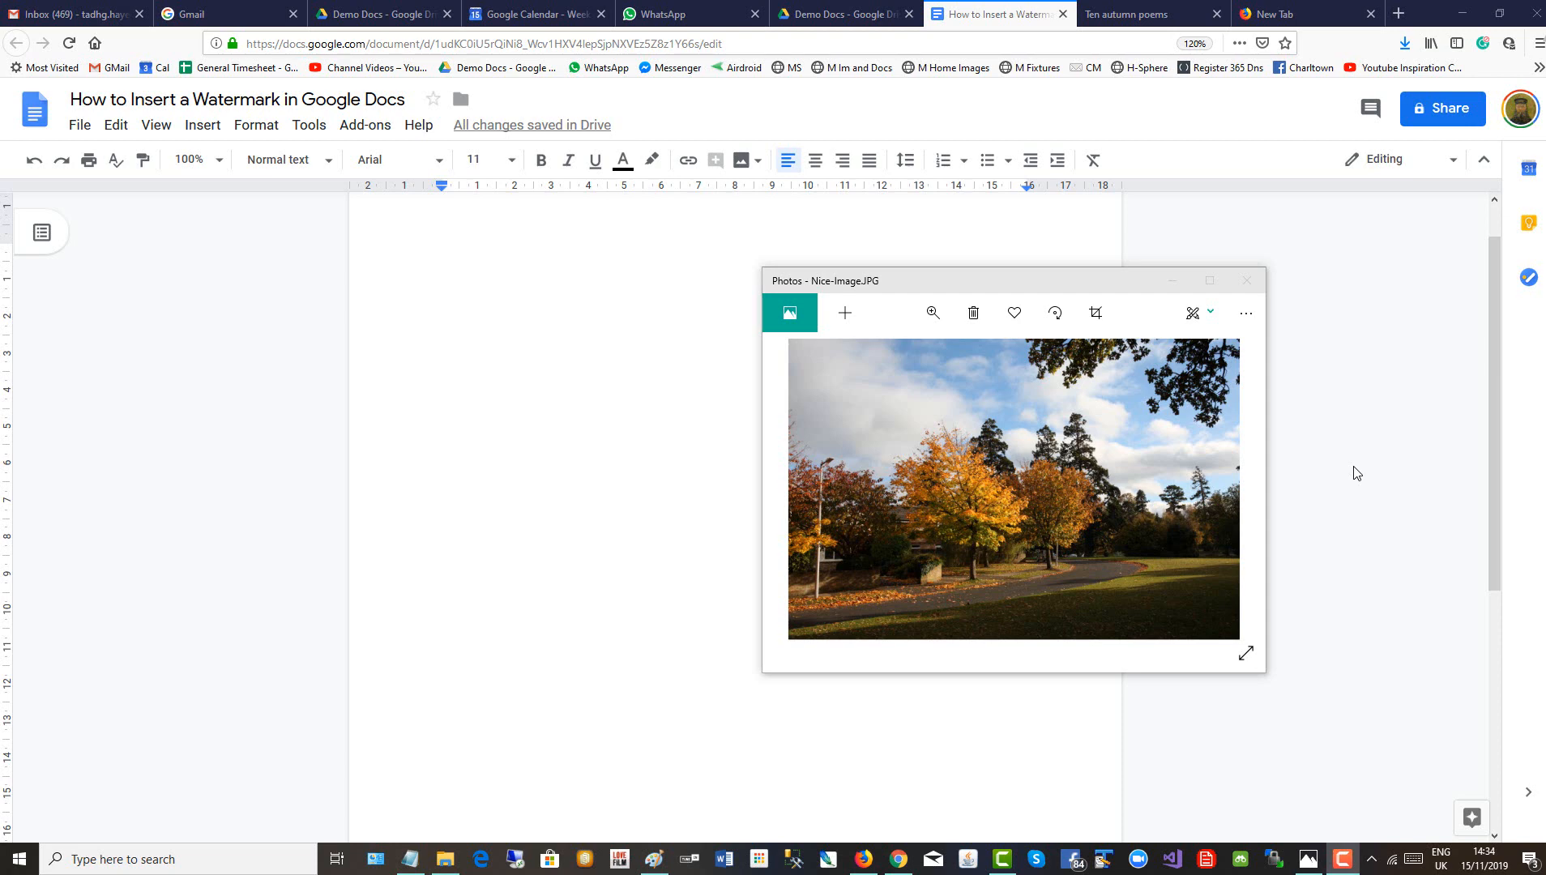
Upload Nice-Image.JPG from Downloads into the Canva design's image library
left_click_drag(789, 341, 1248, 654)
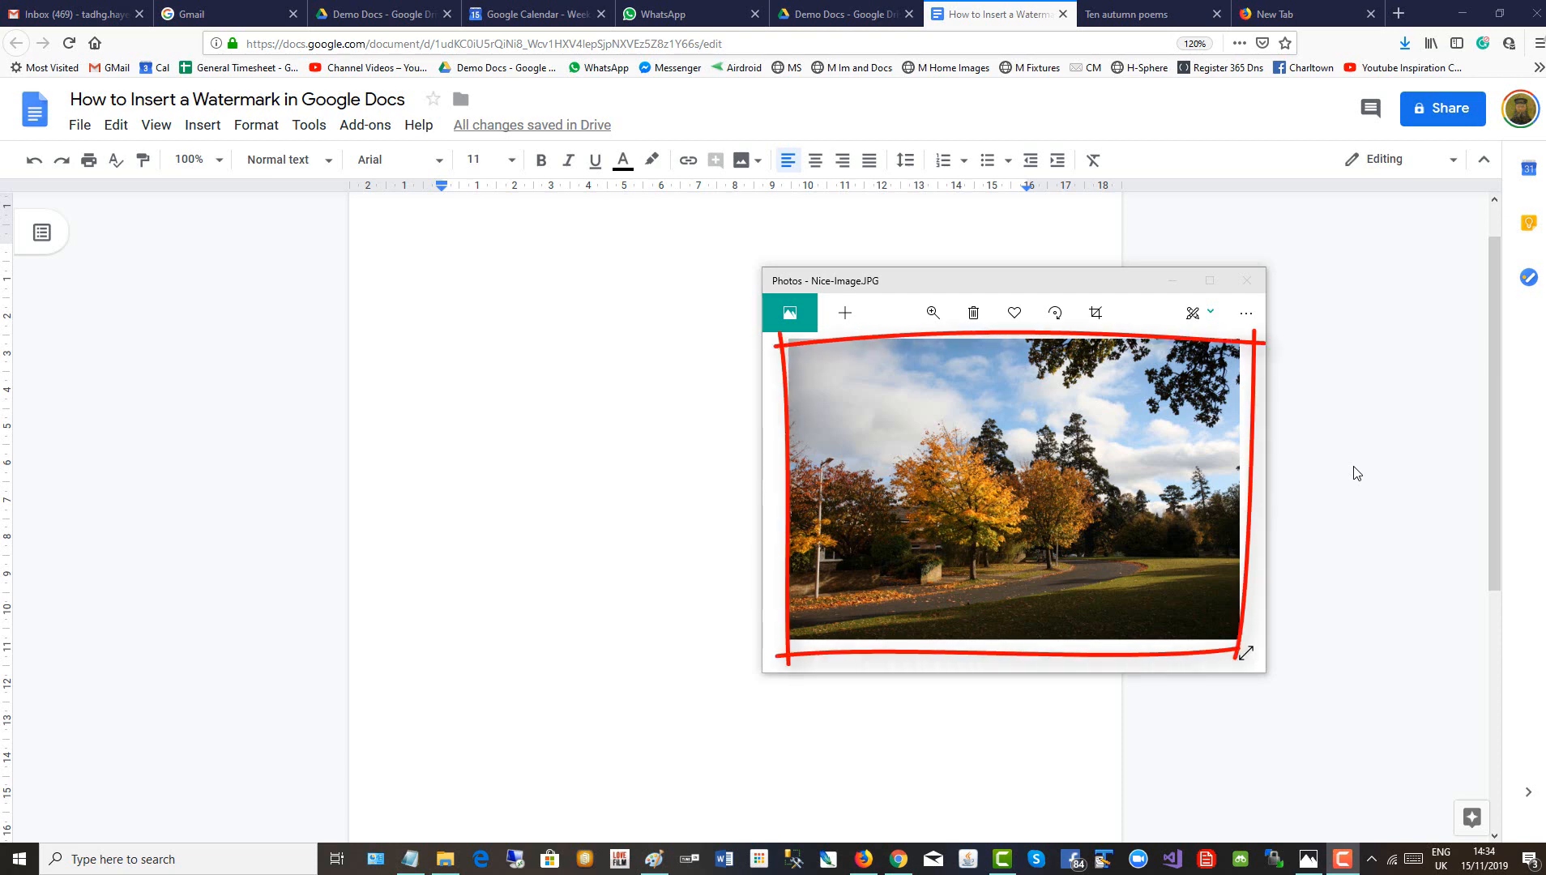
mouse_move(1242, 363)
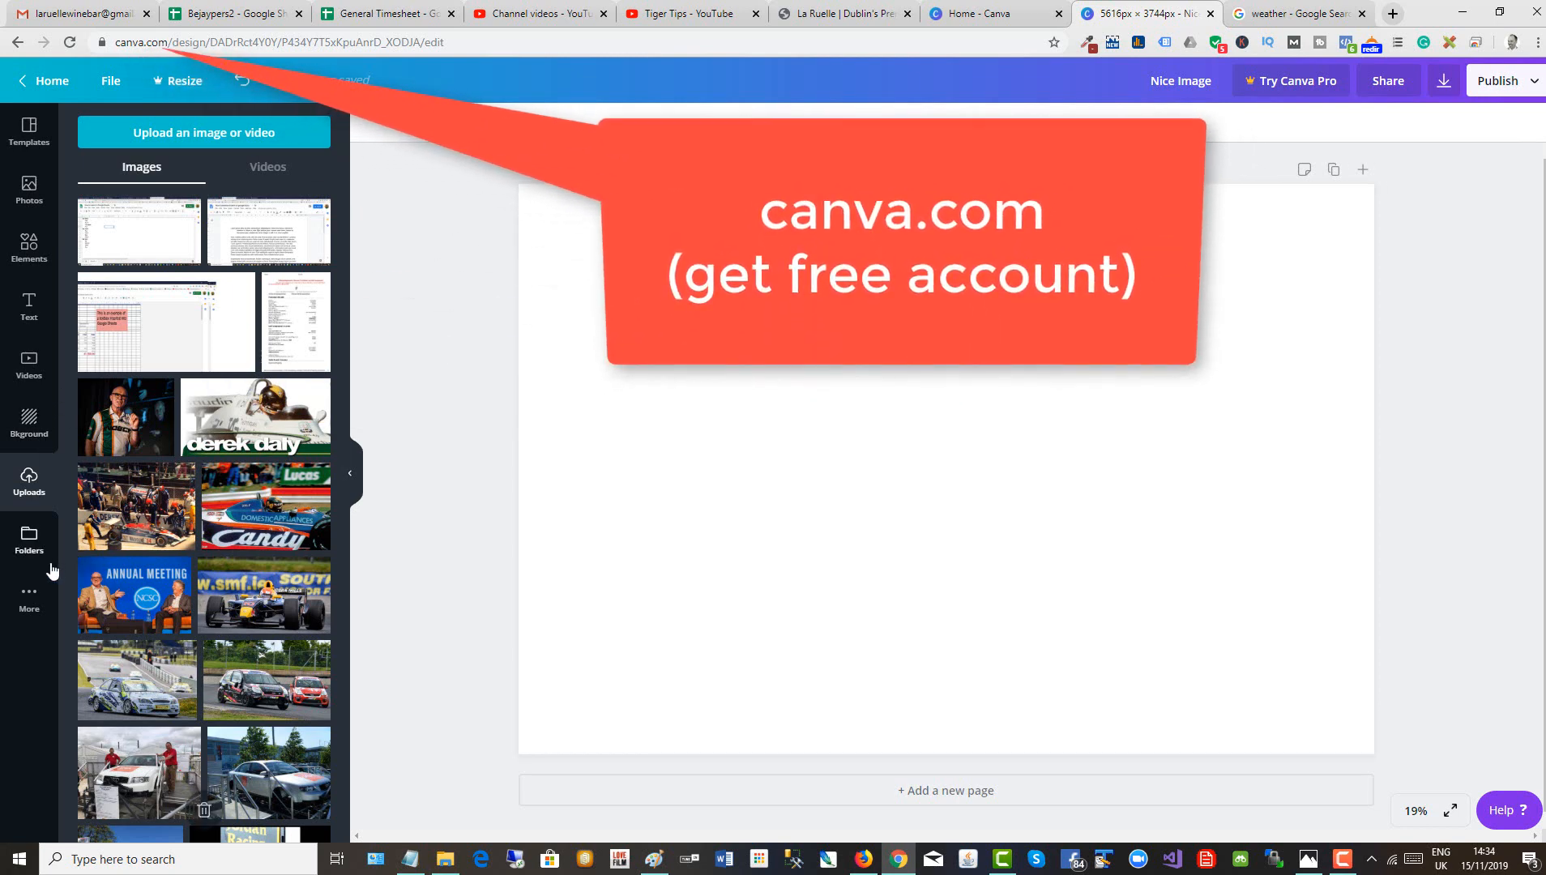
mouse_move(19, 494)
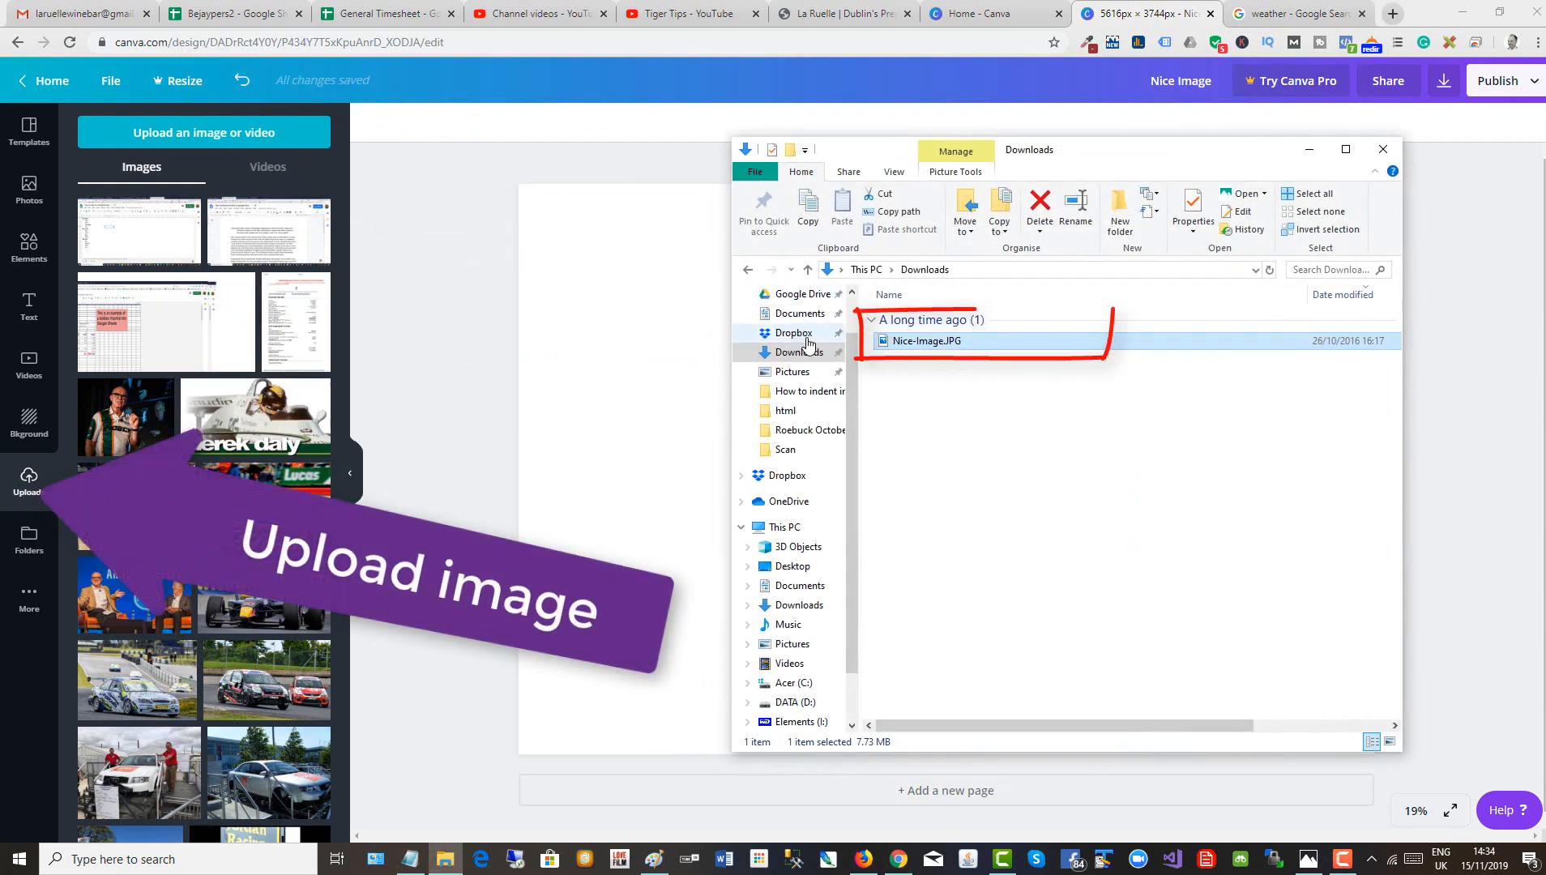
left_click(1382, 149)
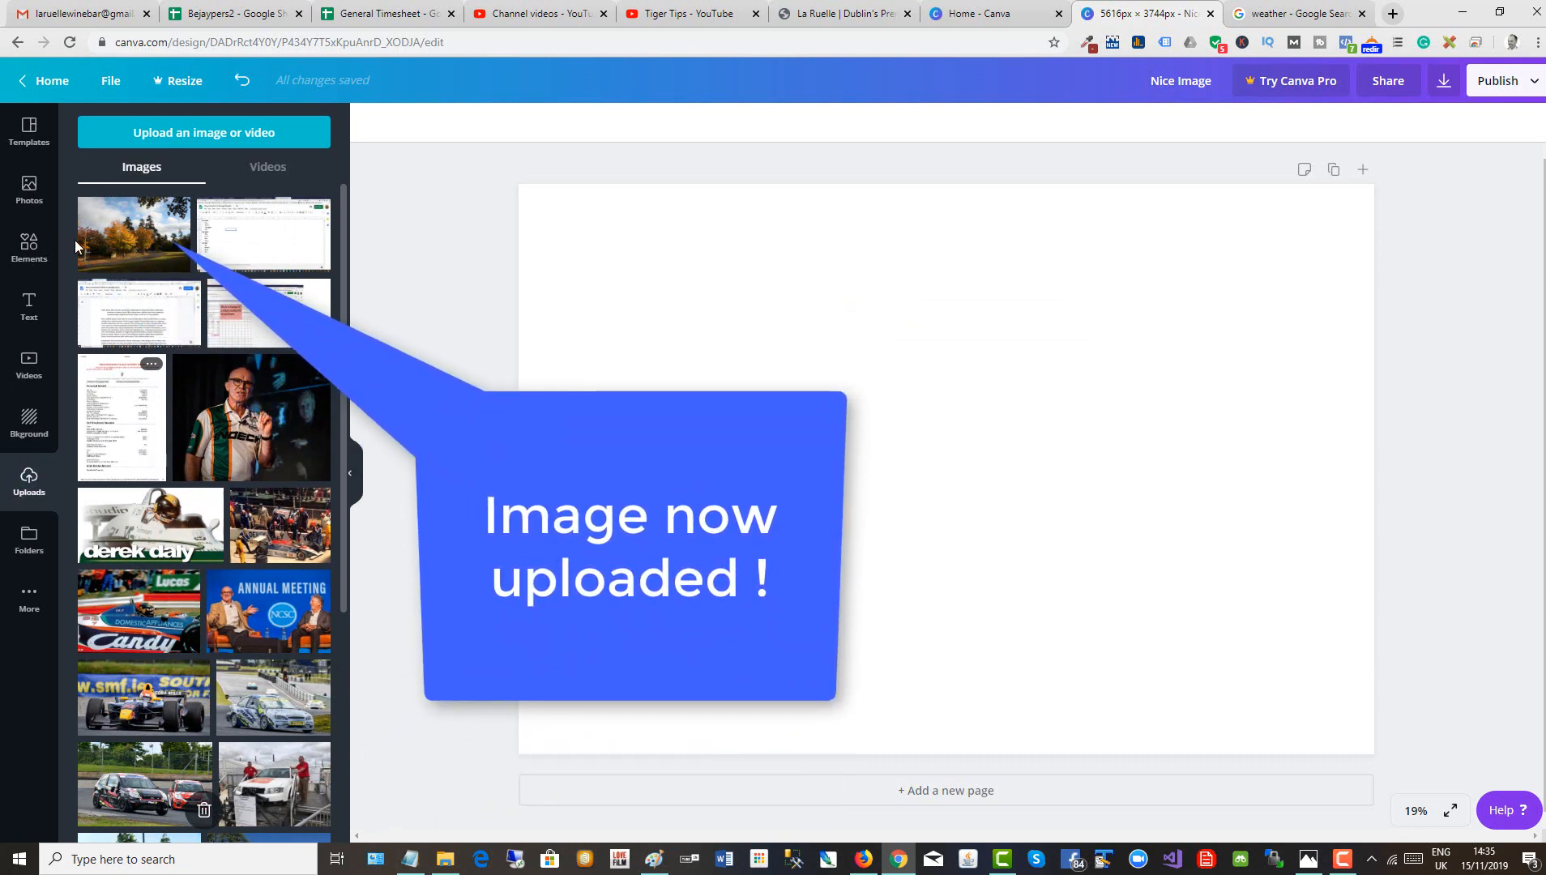
Add the autumn photo, stretch it to cover the page, and fade it with transparency
left_click(135, 235)
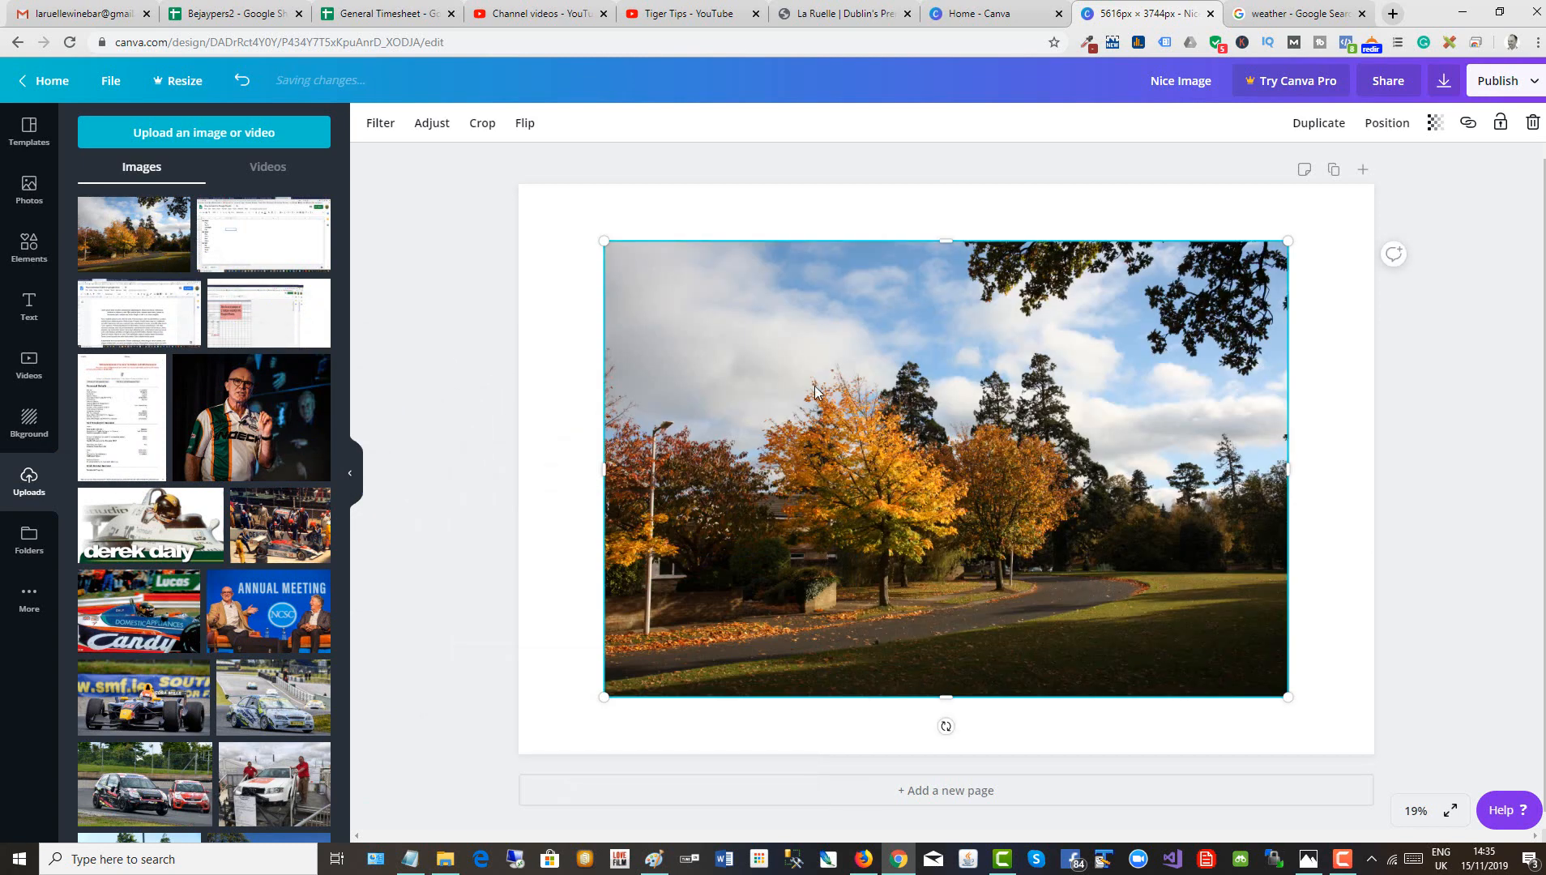
left_click_drag(603, 240, 558, 207)
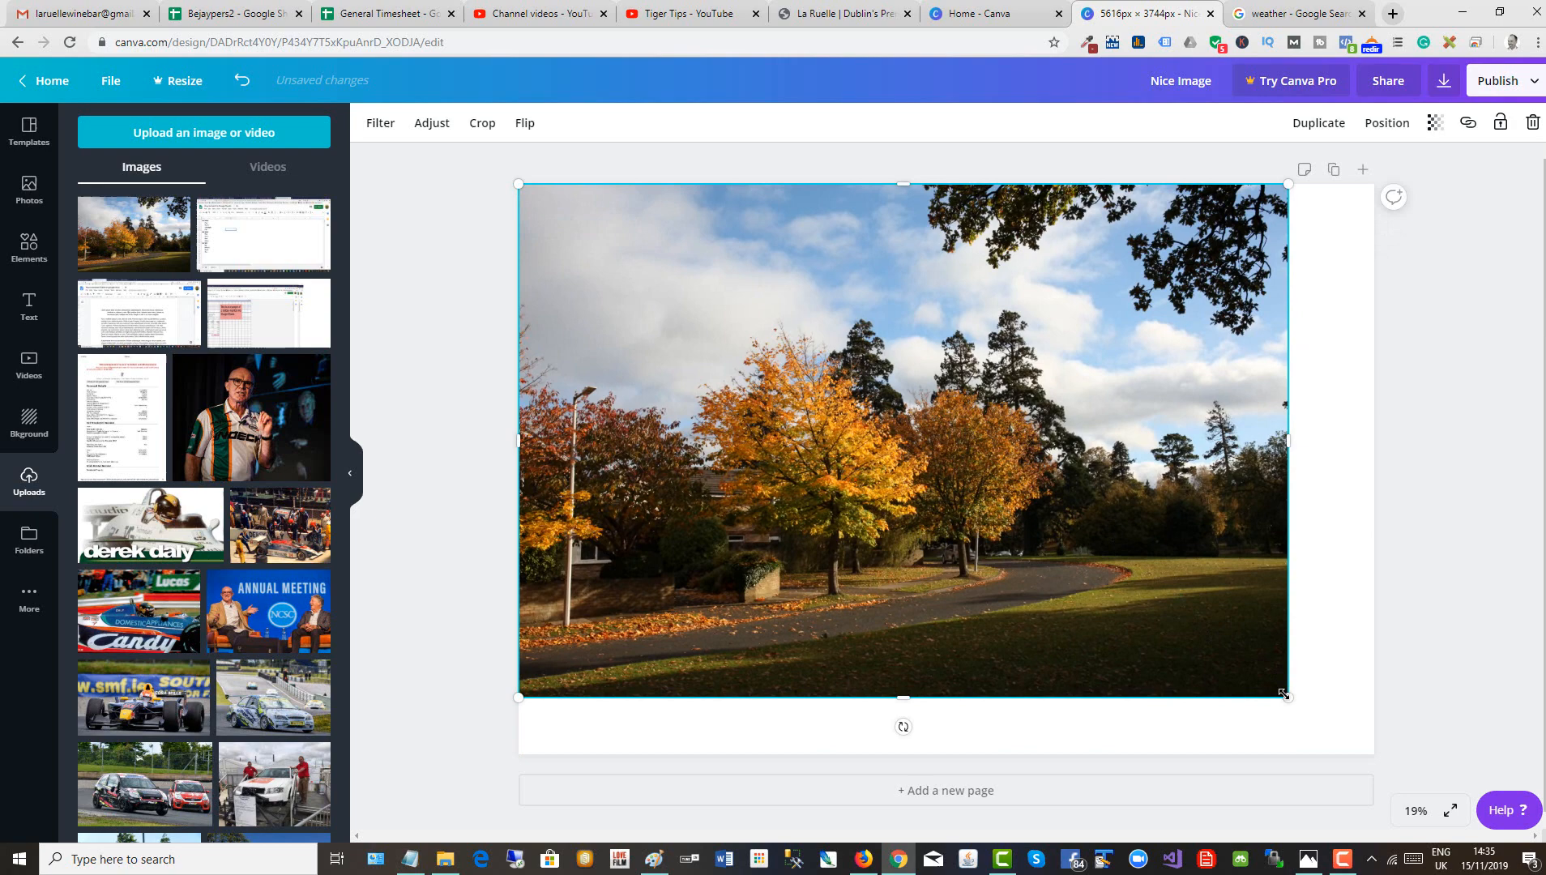
left_click_drag(1285, 695, 1358, 745)
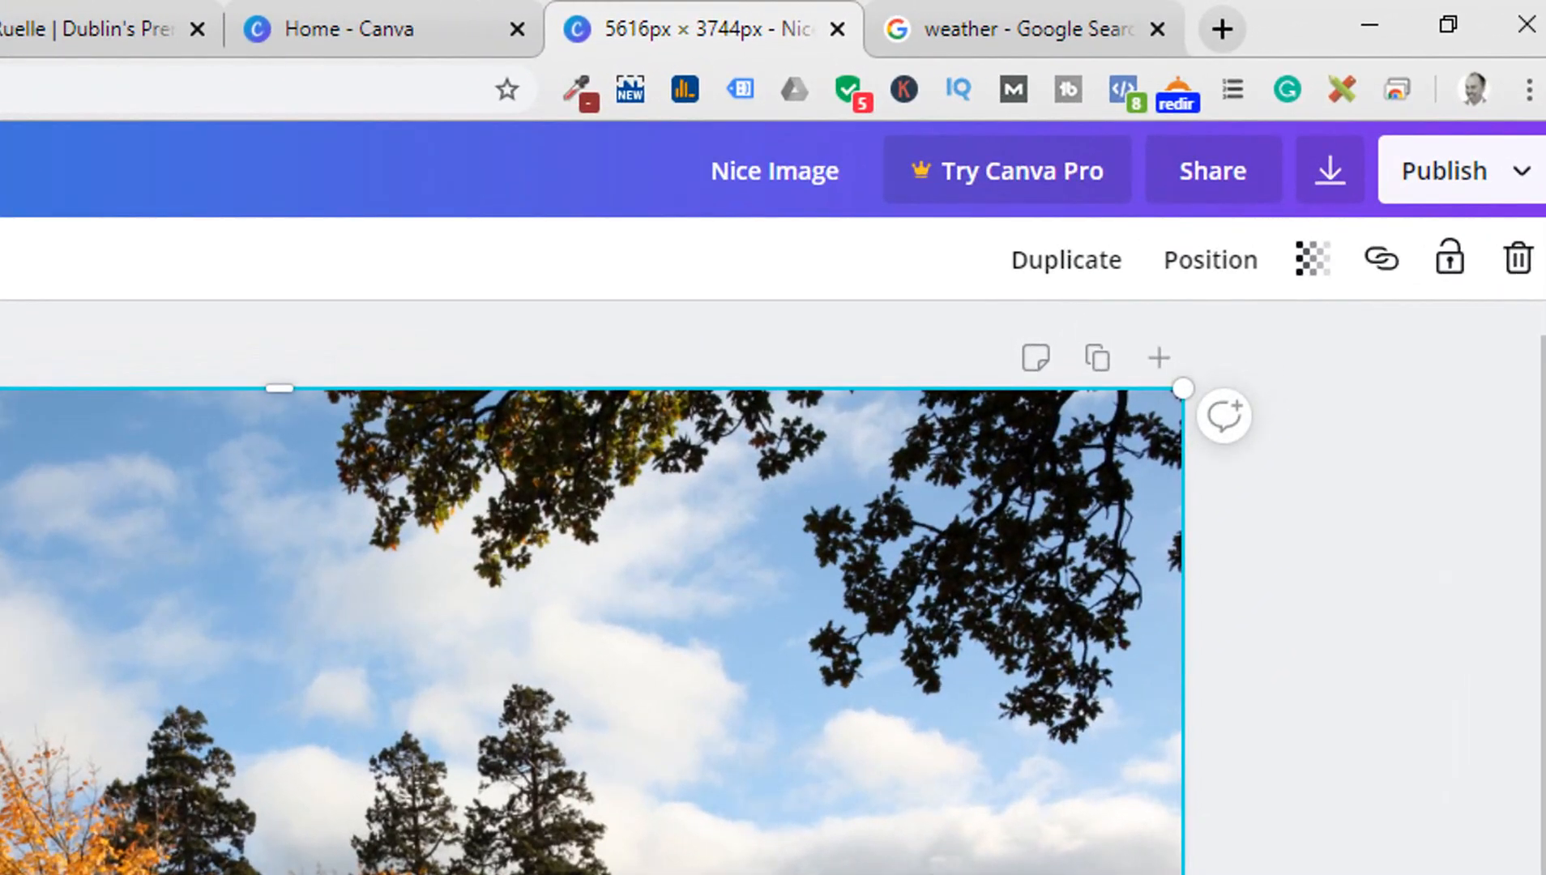
mouse_move(1314, 259)
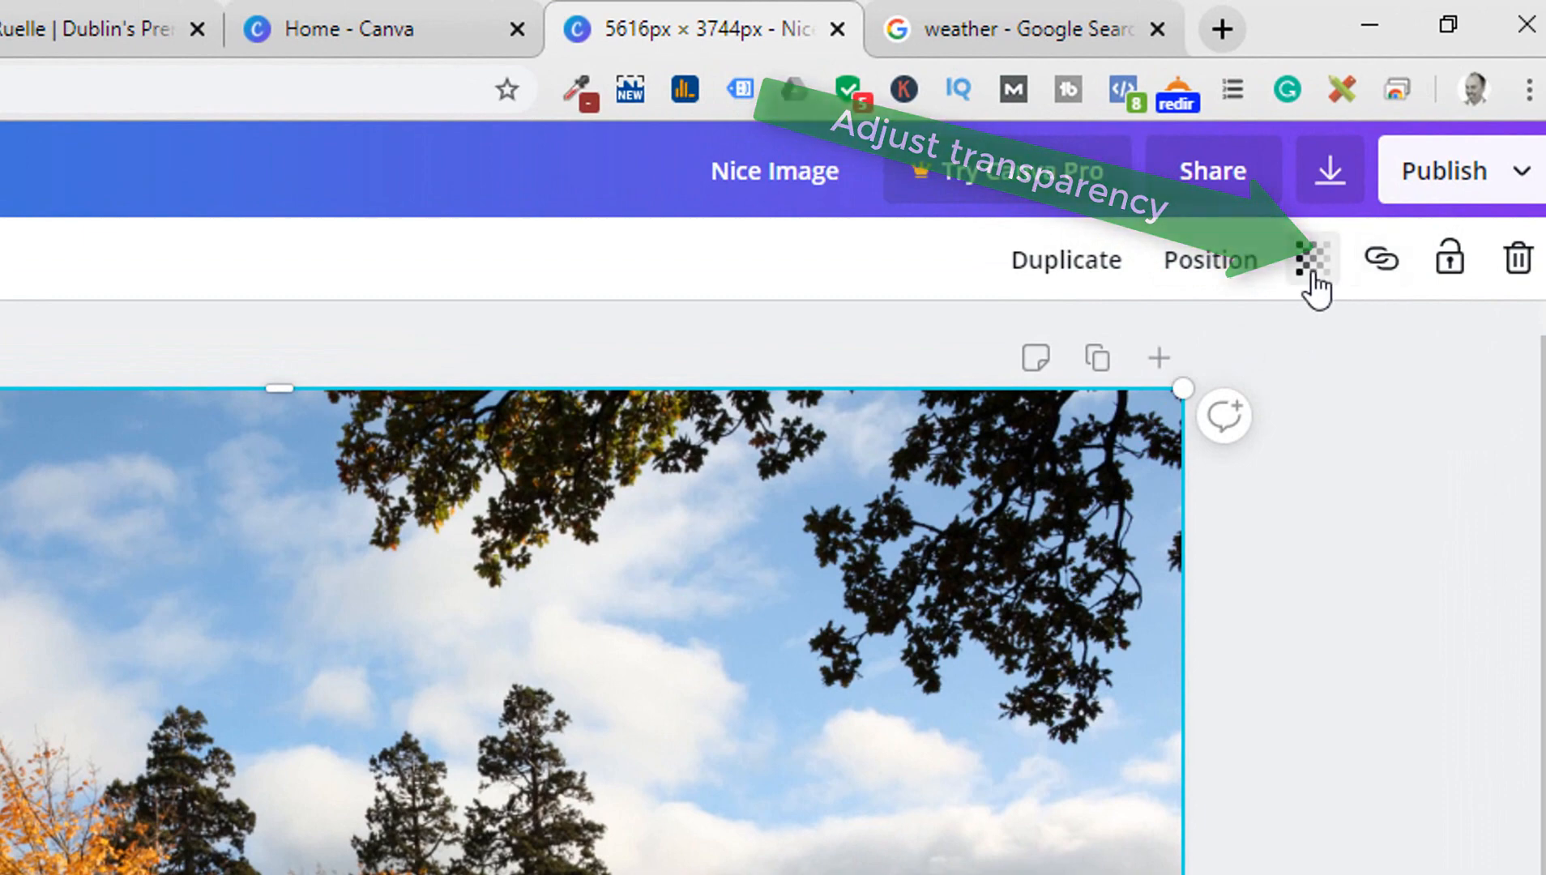
left_click(1309, 259)
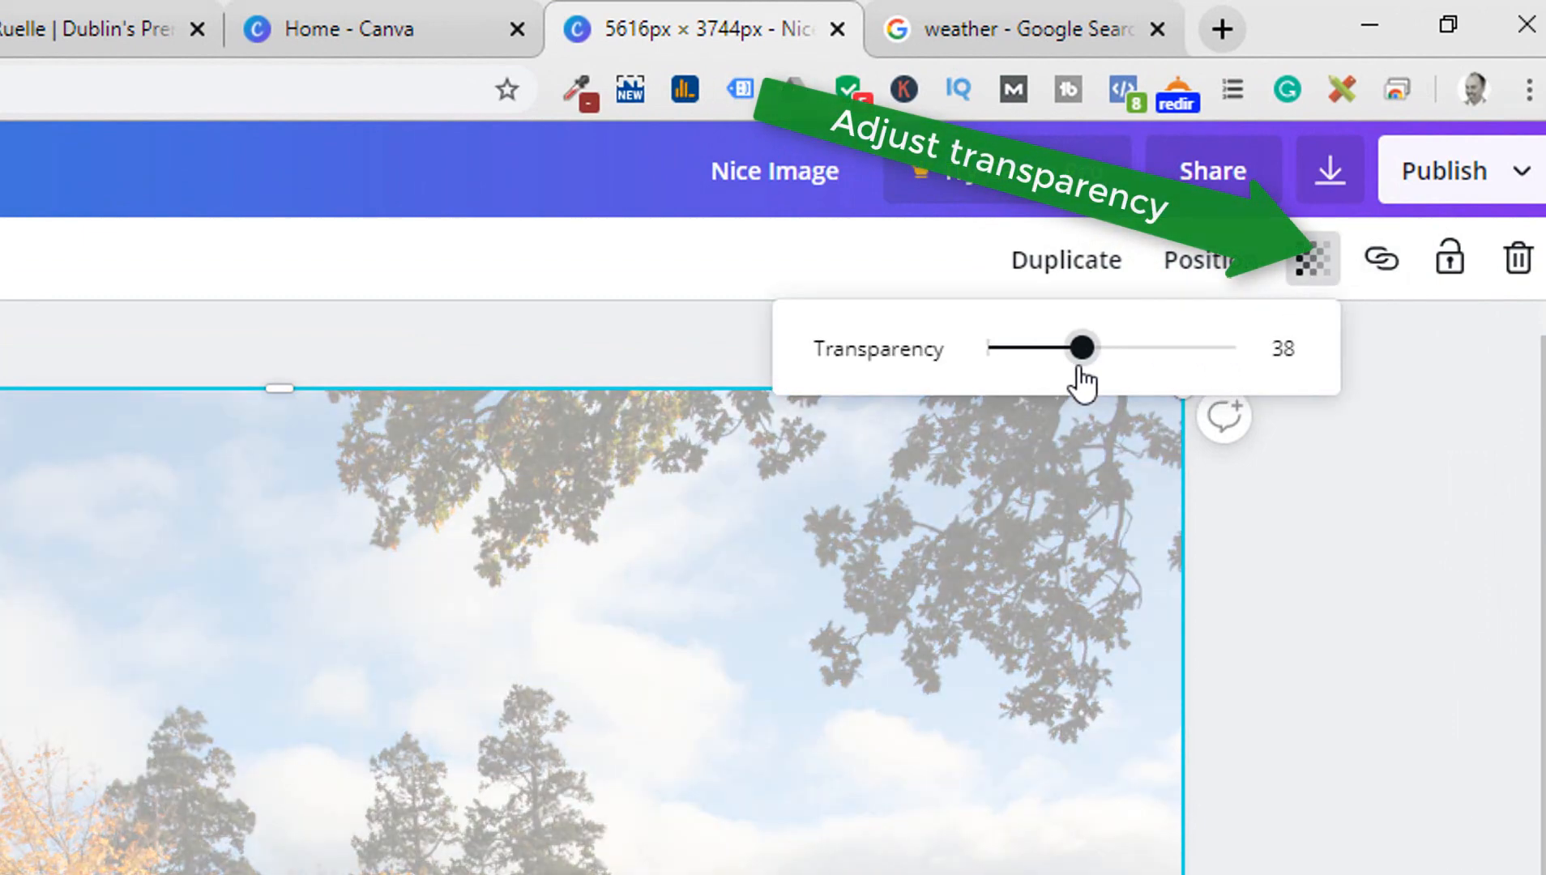
left_click_drag(1084, 346, 1058, 347)
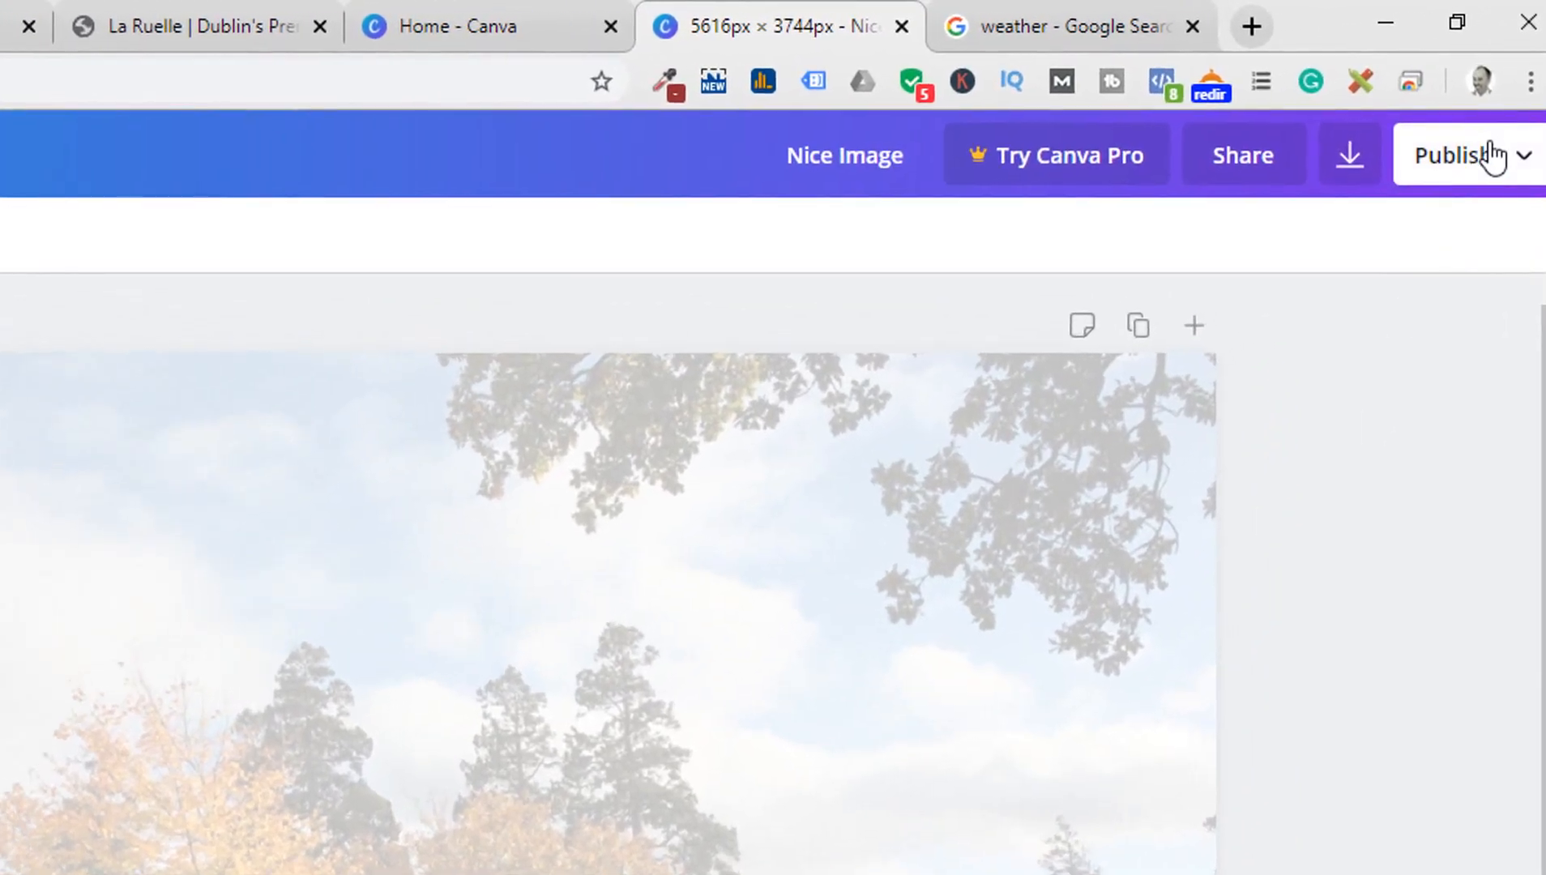
Download the faded photo design from Canva as a JPG instead of PNG
left_click(1463, 154)
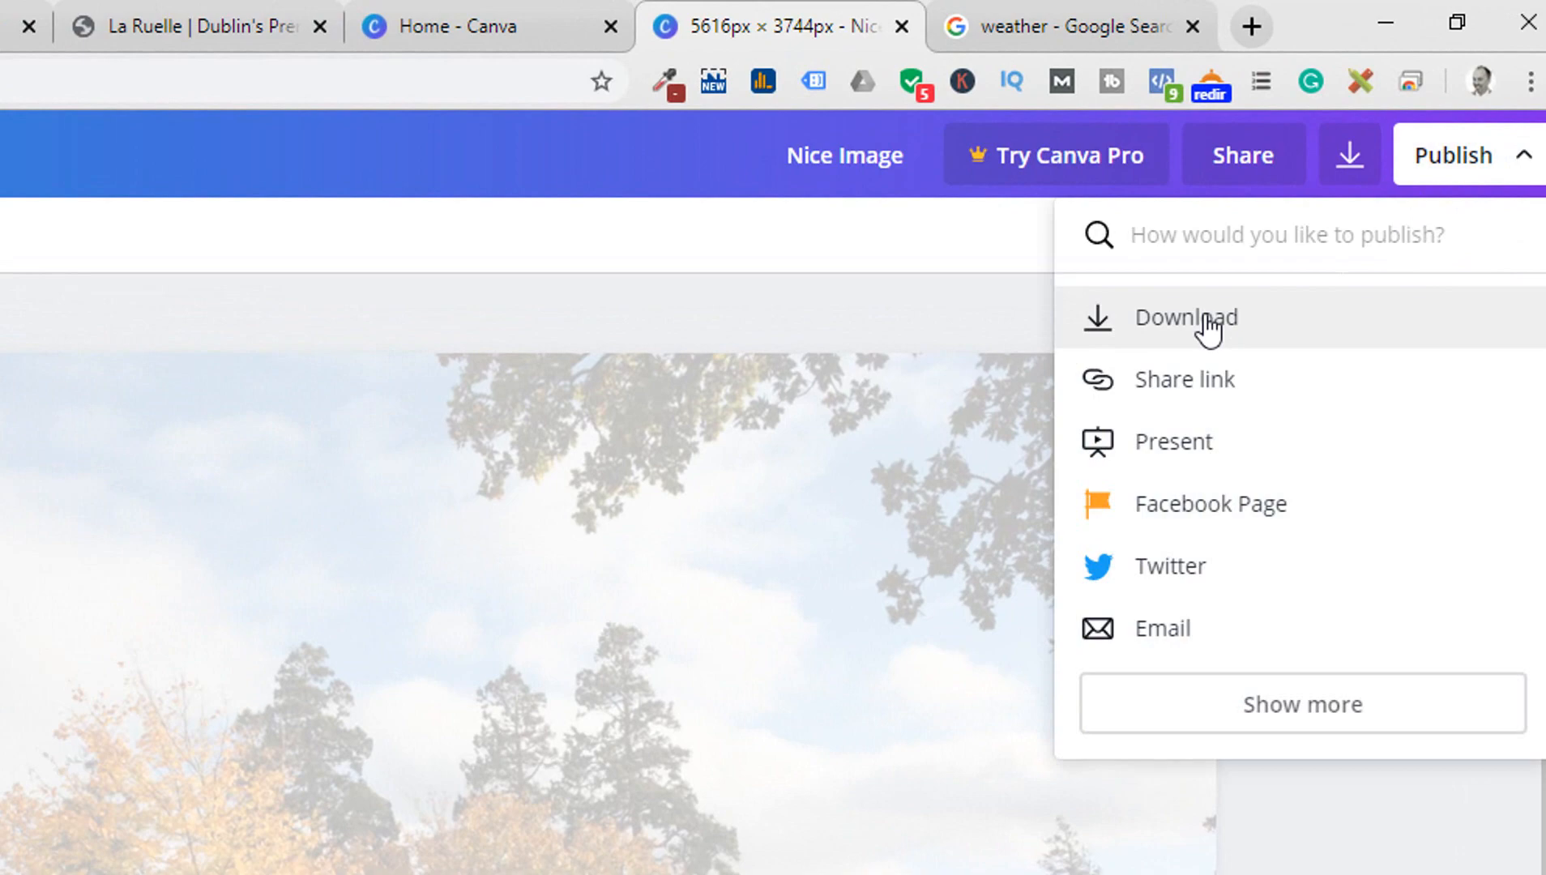
left_click(1186, 318)
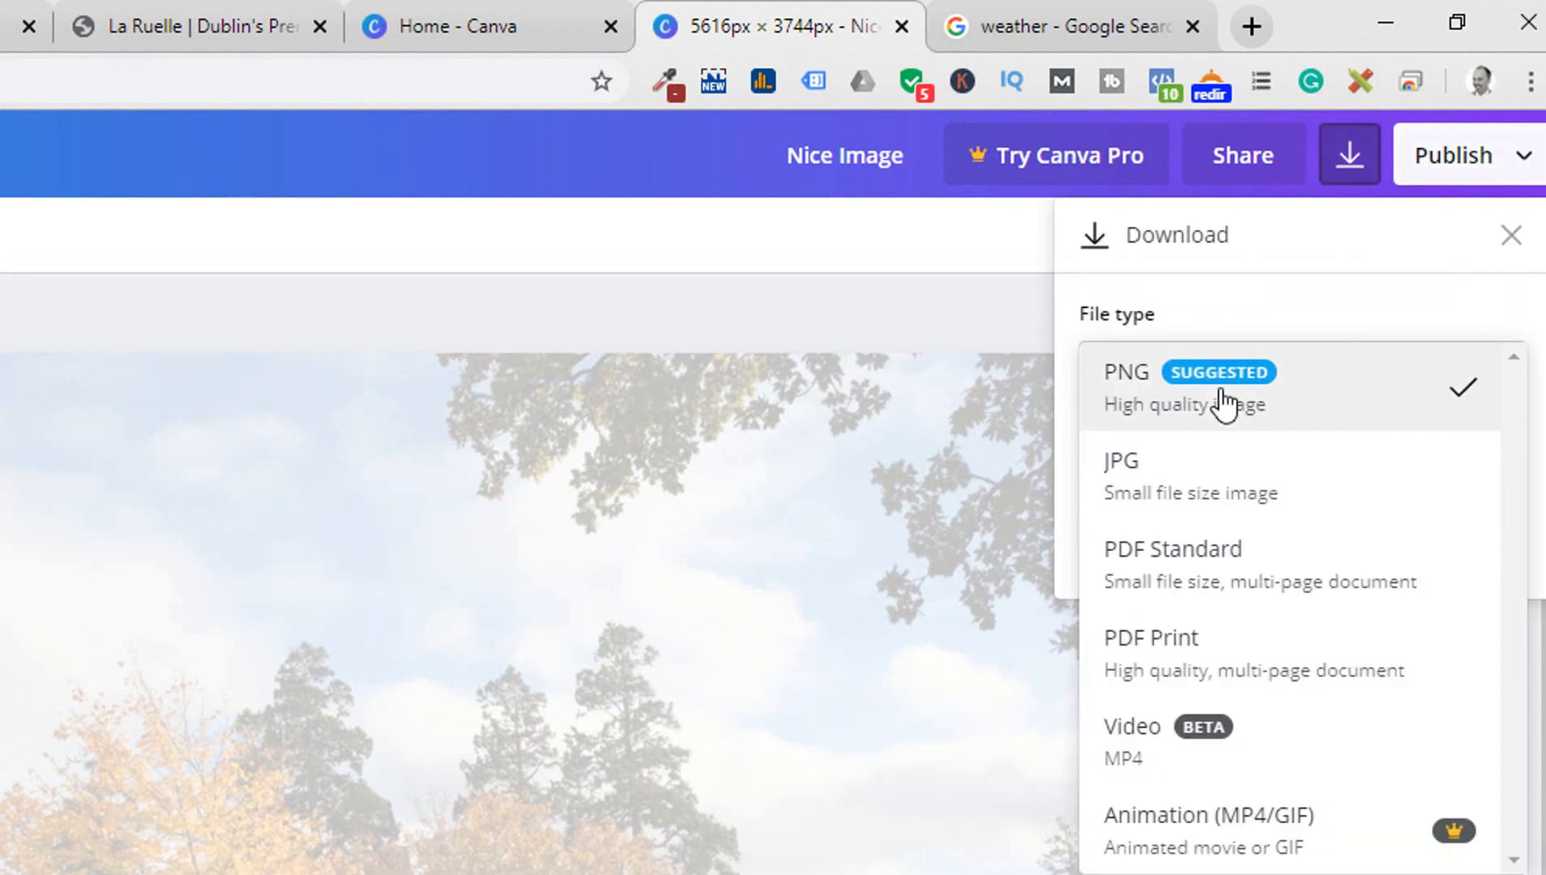
left_click(1121, 460)
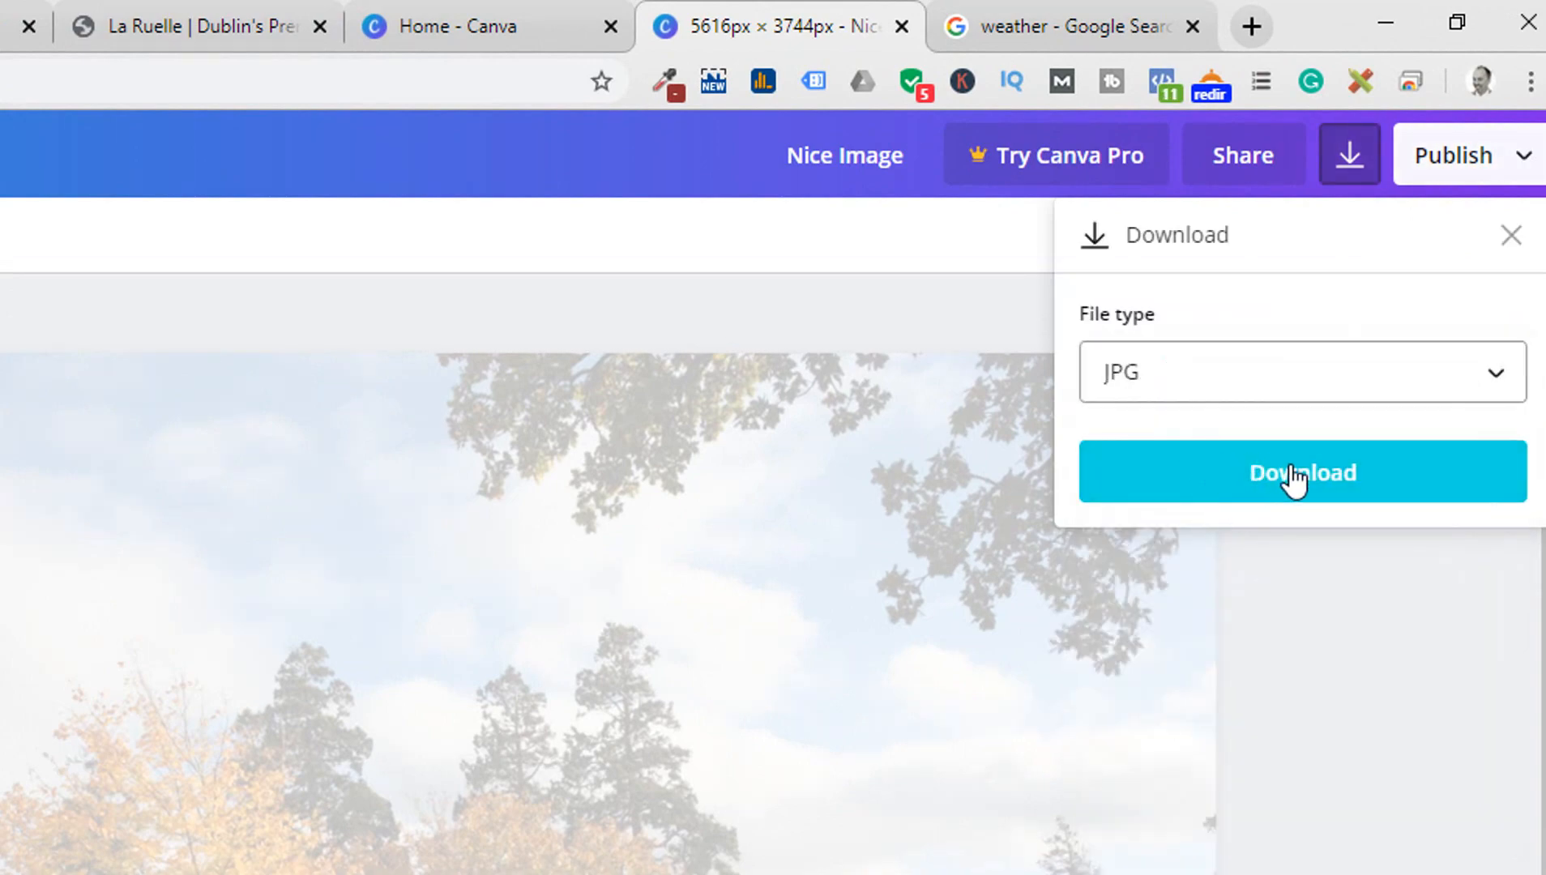
left_click(1302, 471)
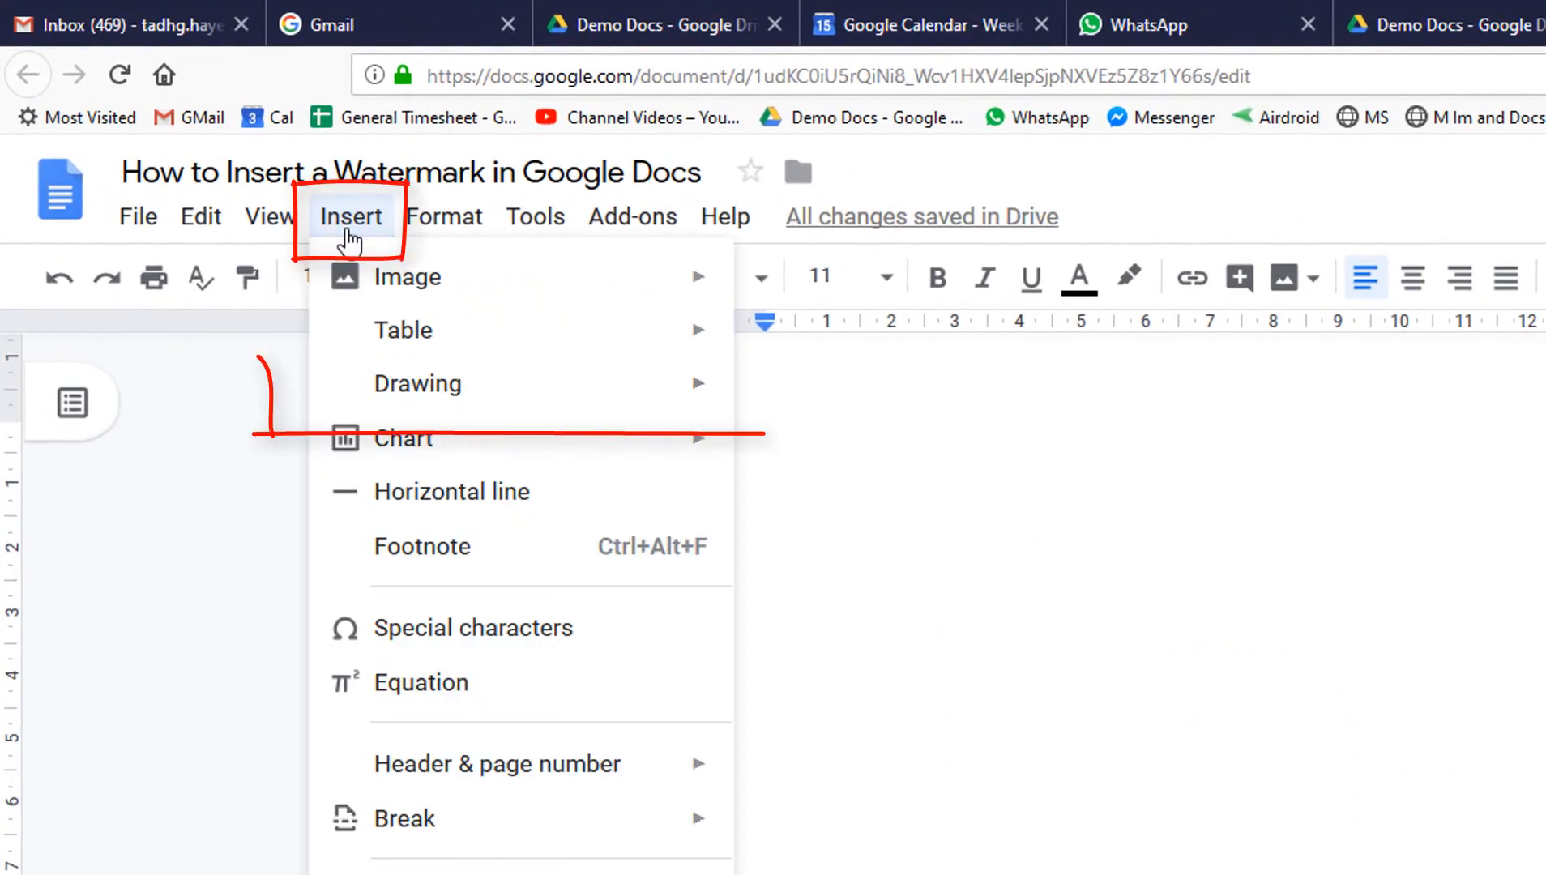
mouse_move(418, 382)
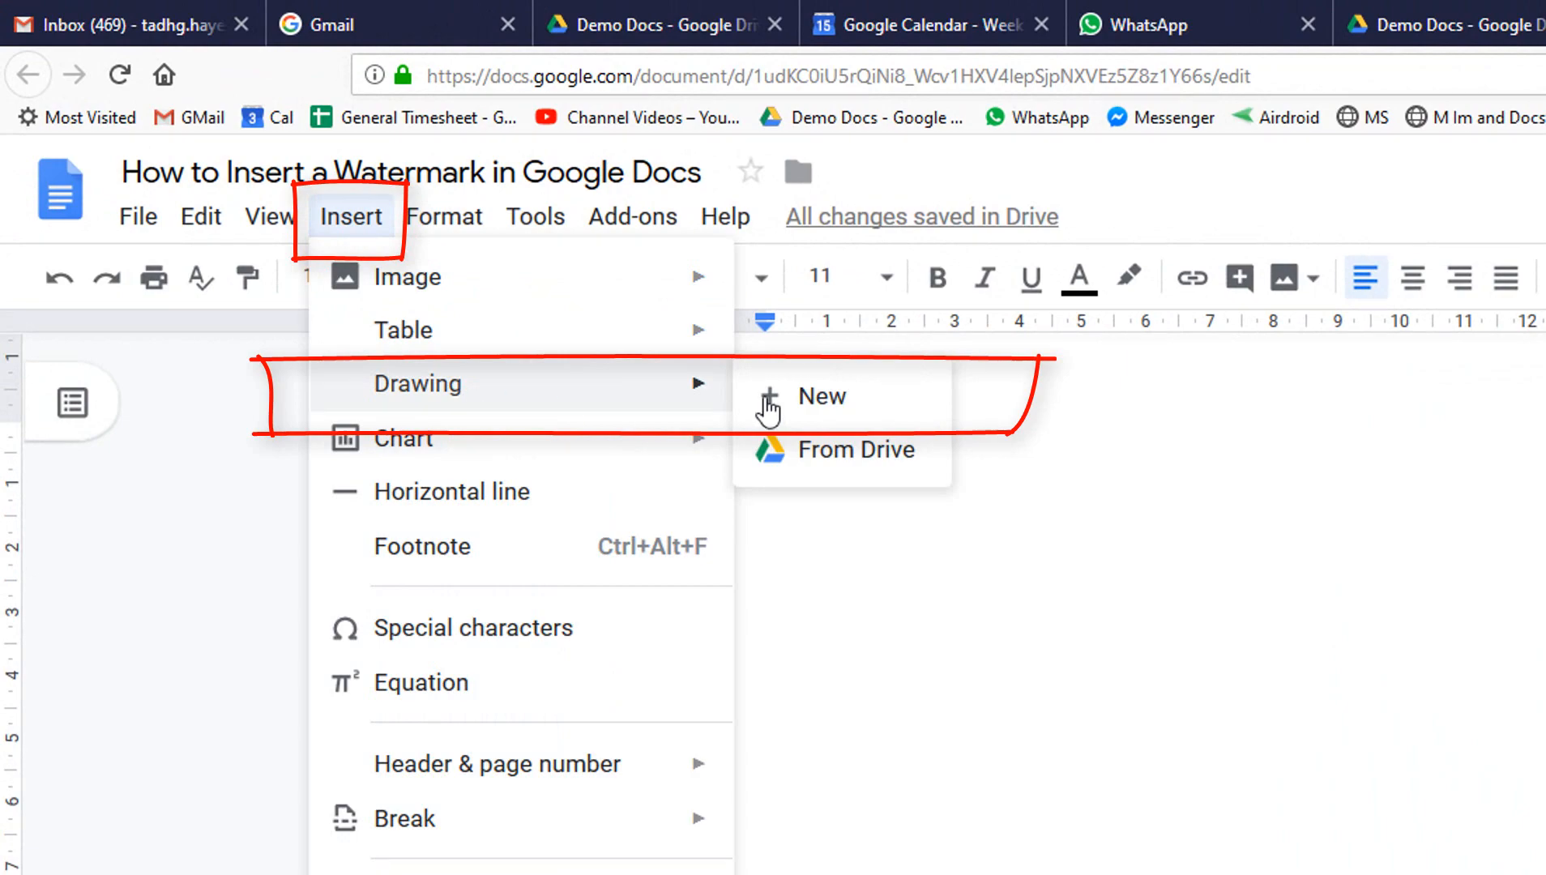
Create a new blank drawing canvas via Insert > Drawing > New
left_click(823, 396)
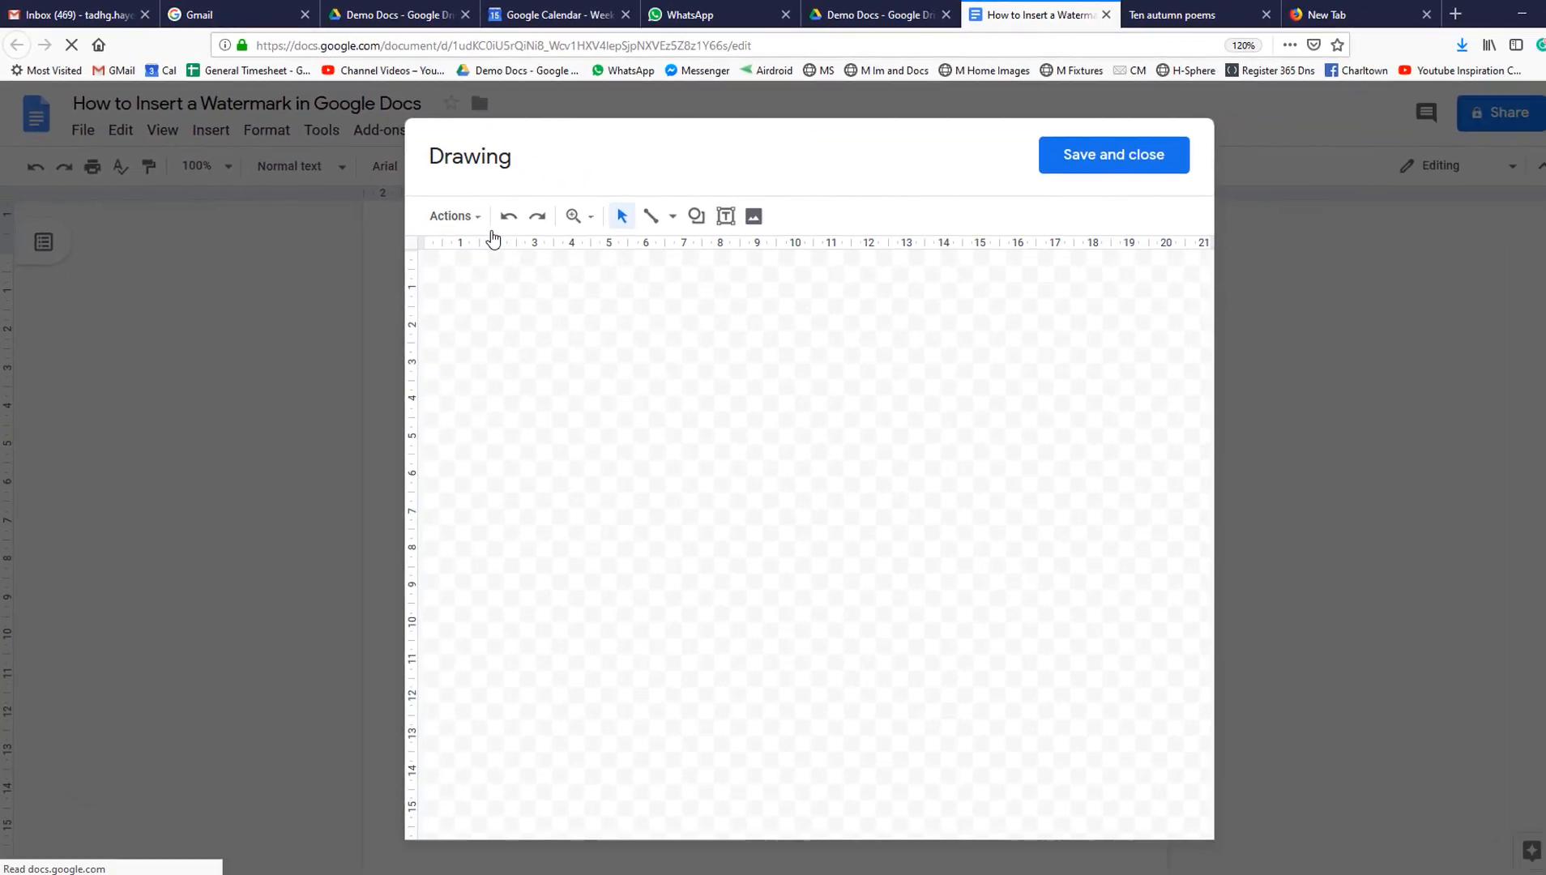
mouse_move(723, 209)
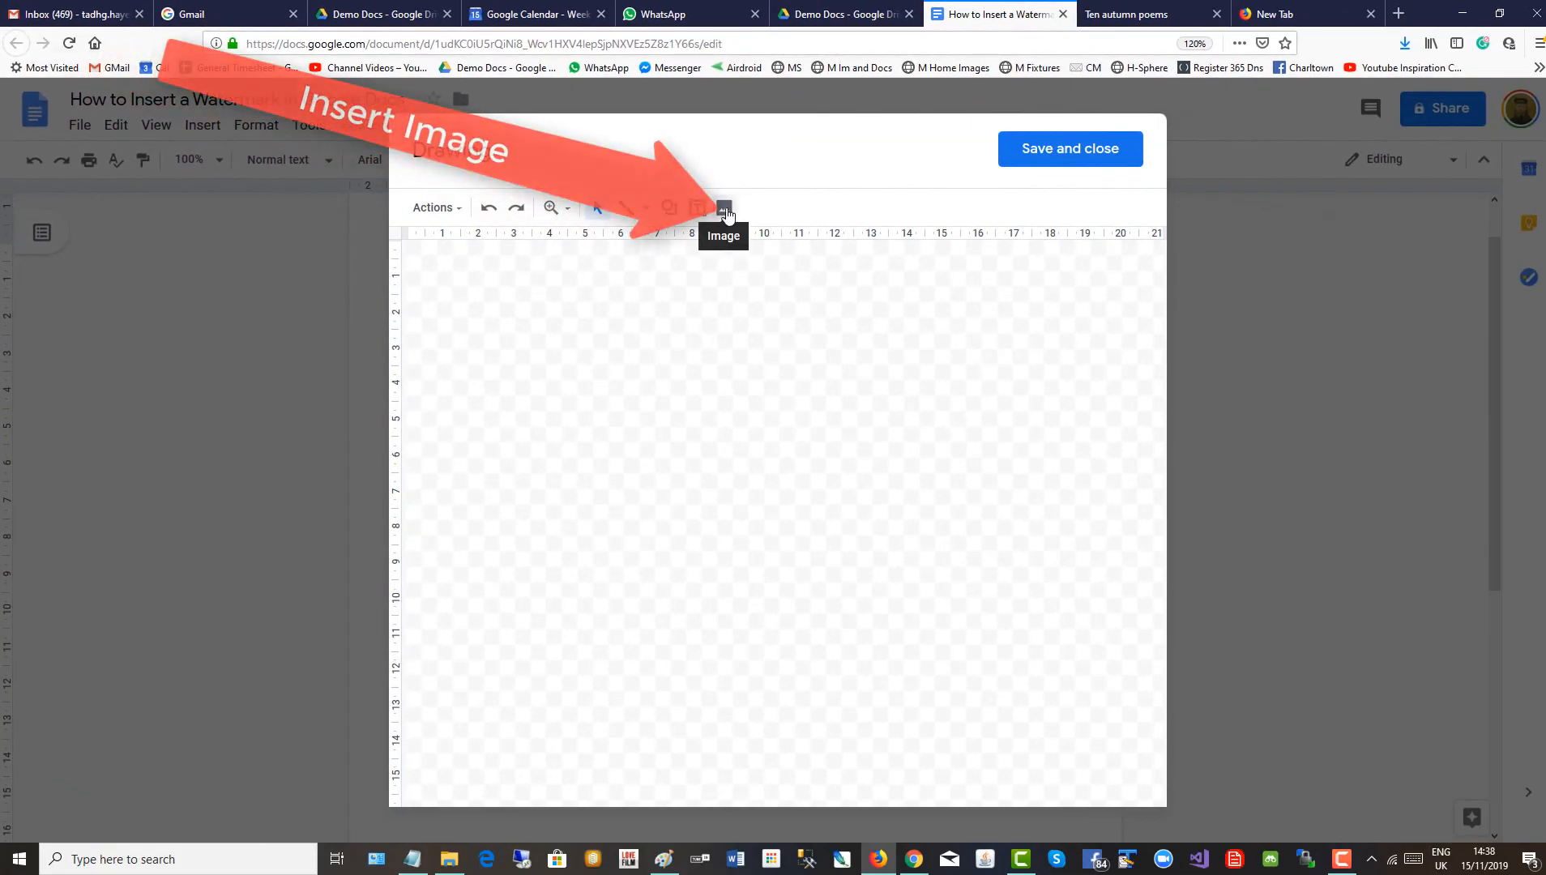
Insert the downloaded Nice Image.jpg into the drawing canvas from the computer
left_click(721, 207)
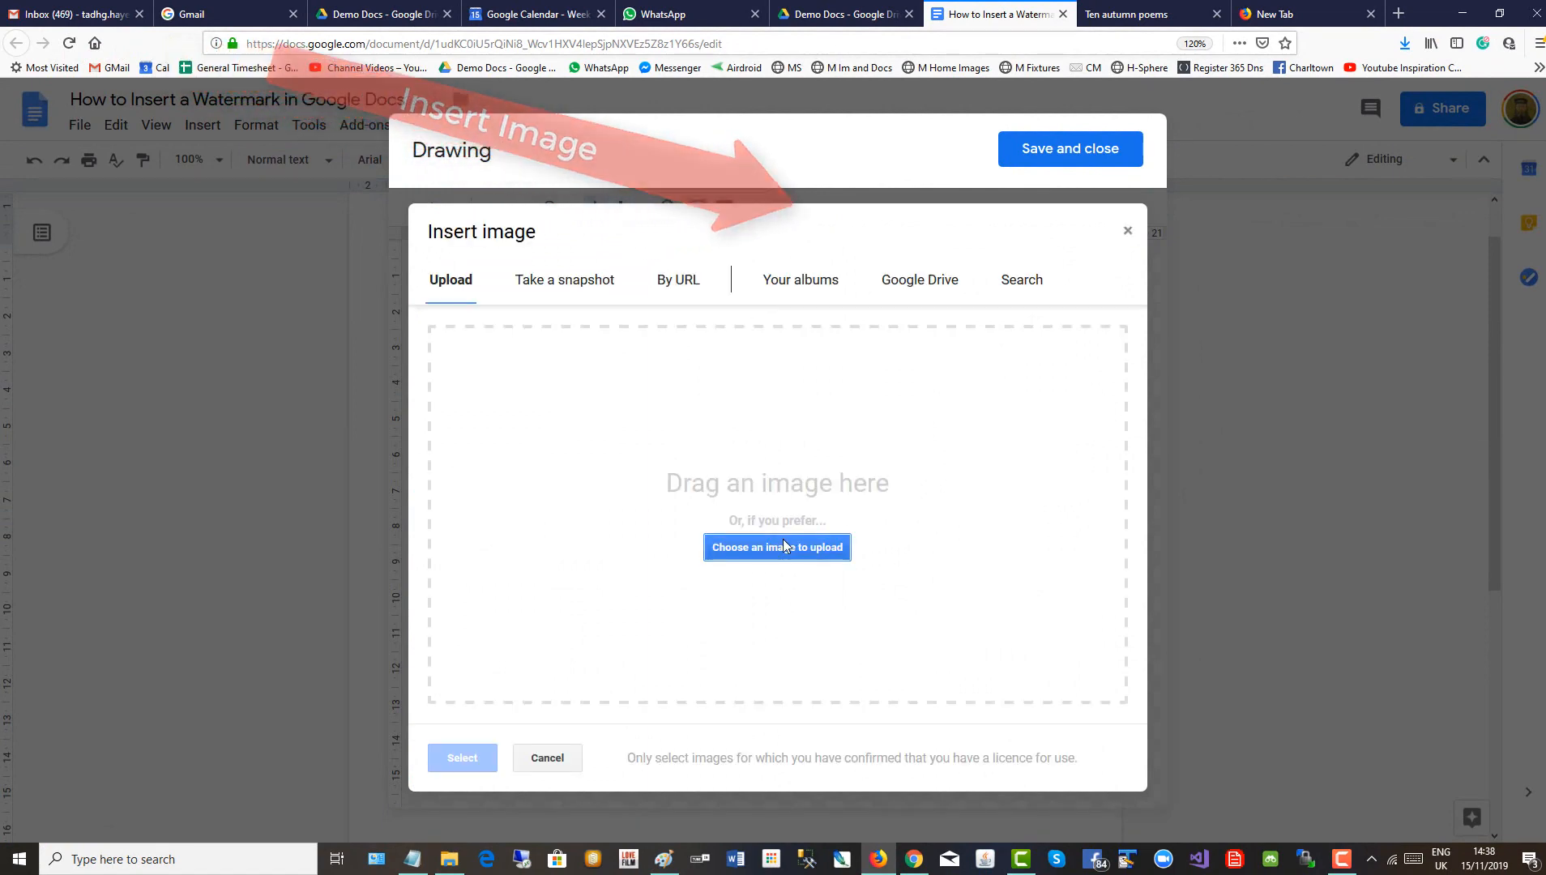
left_click(778, 546)
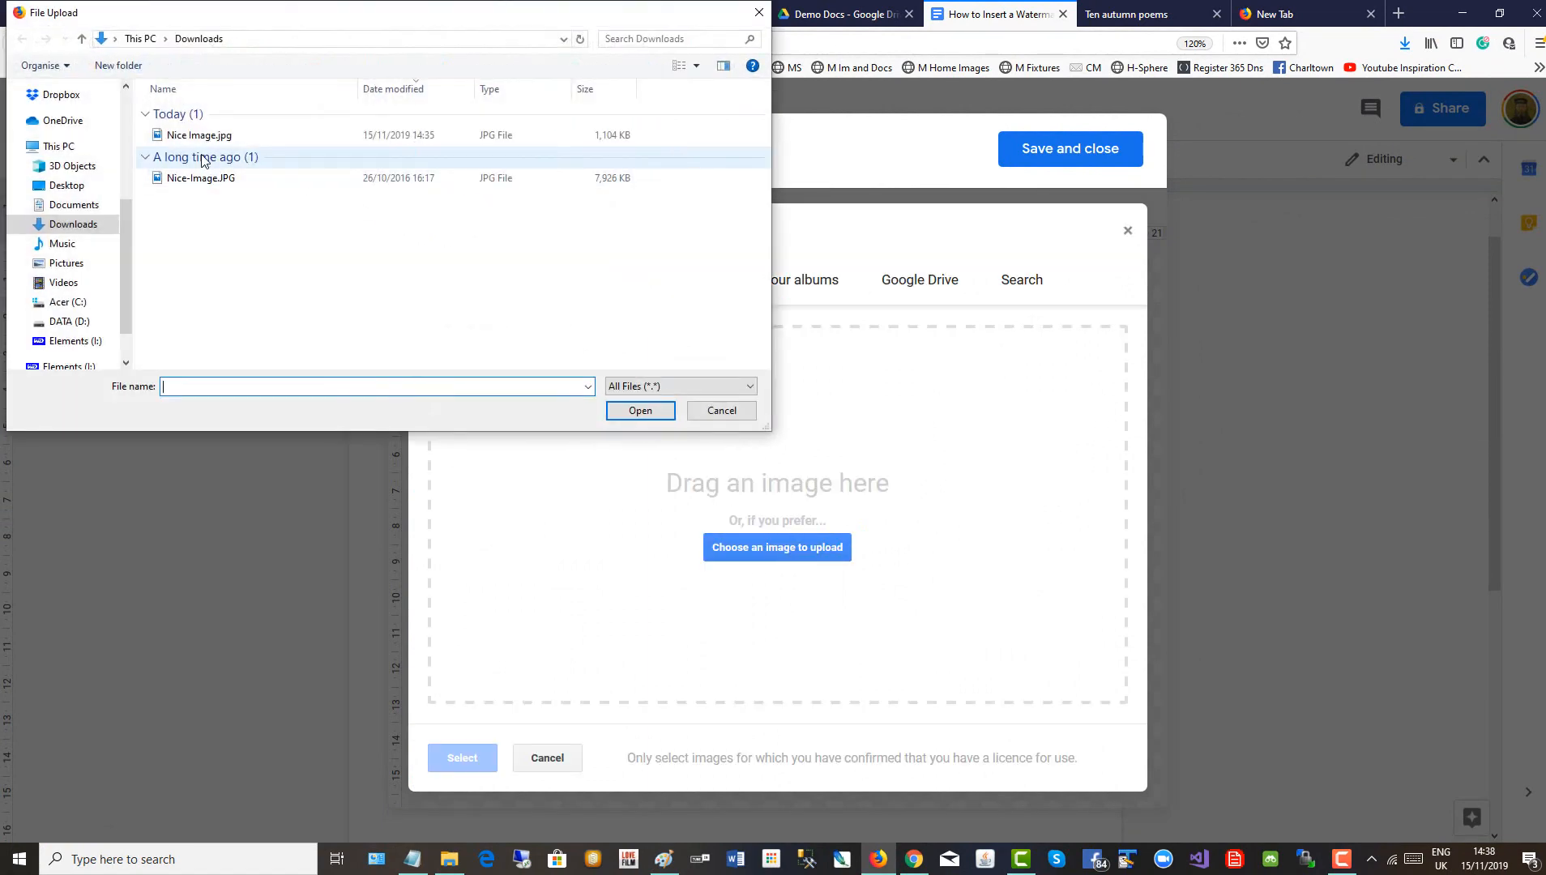
left_click(191, 134)
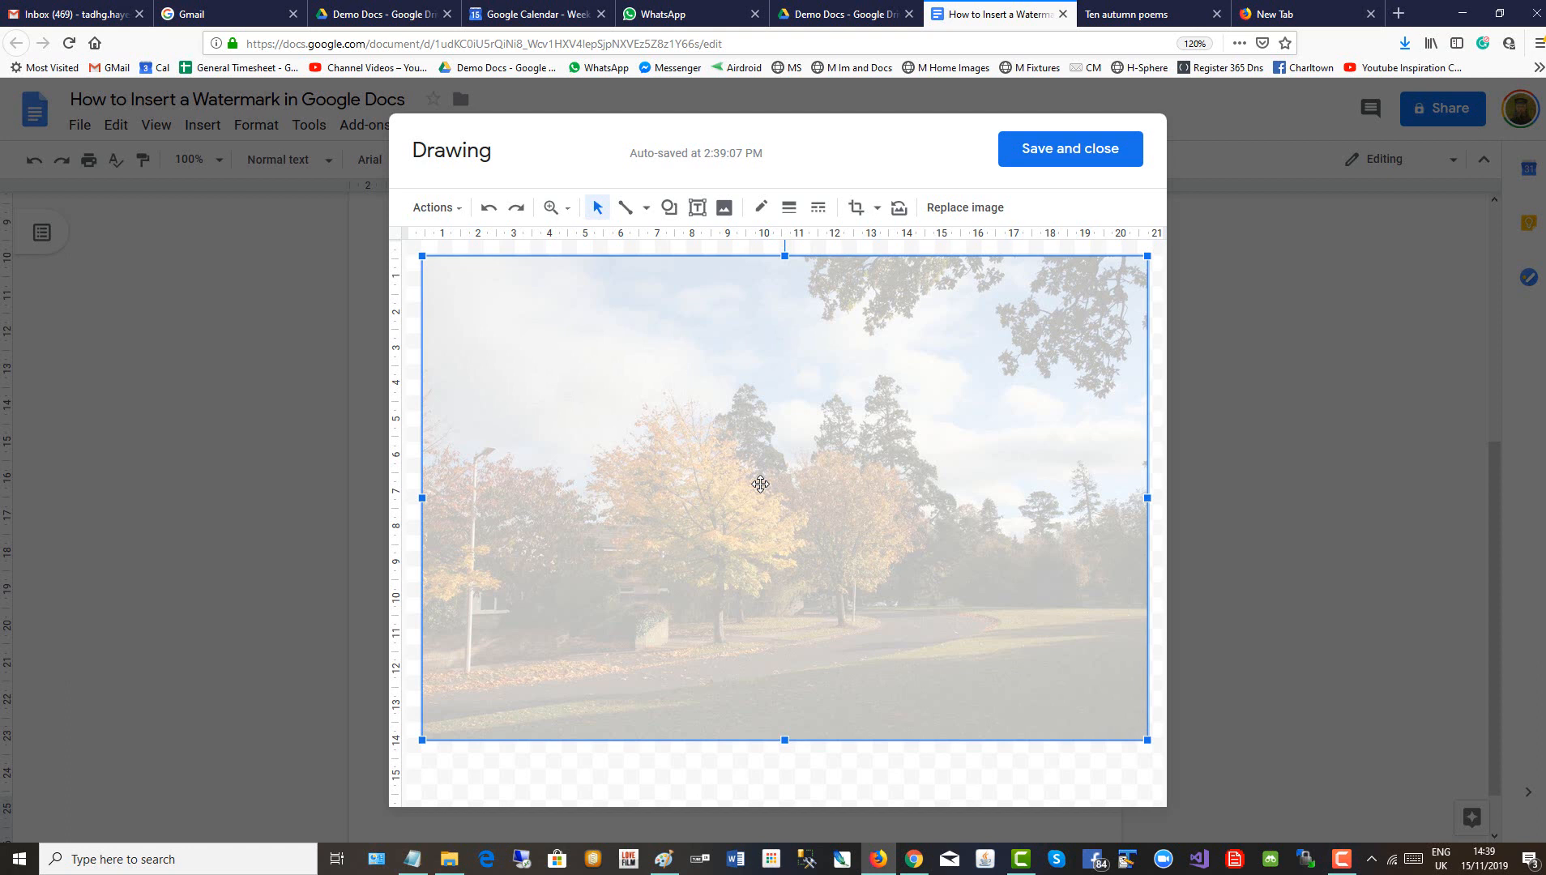
mouse_move(801, 509)
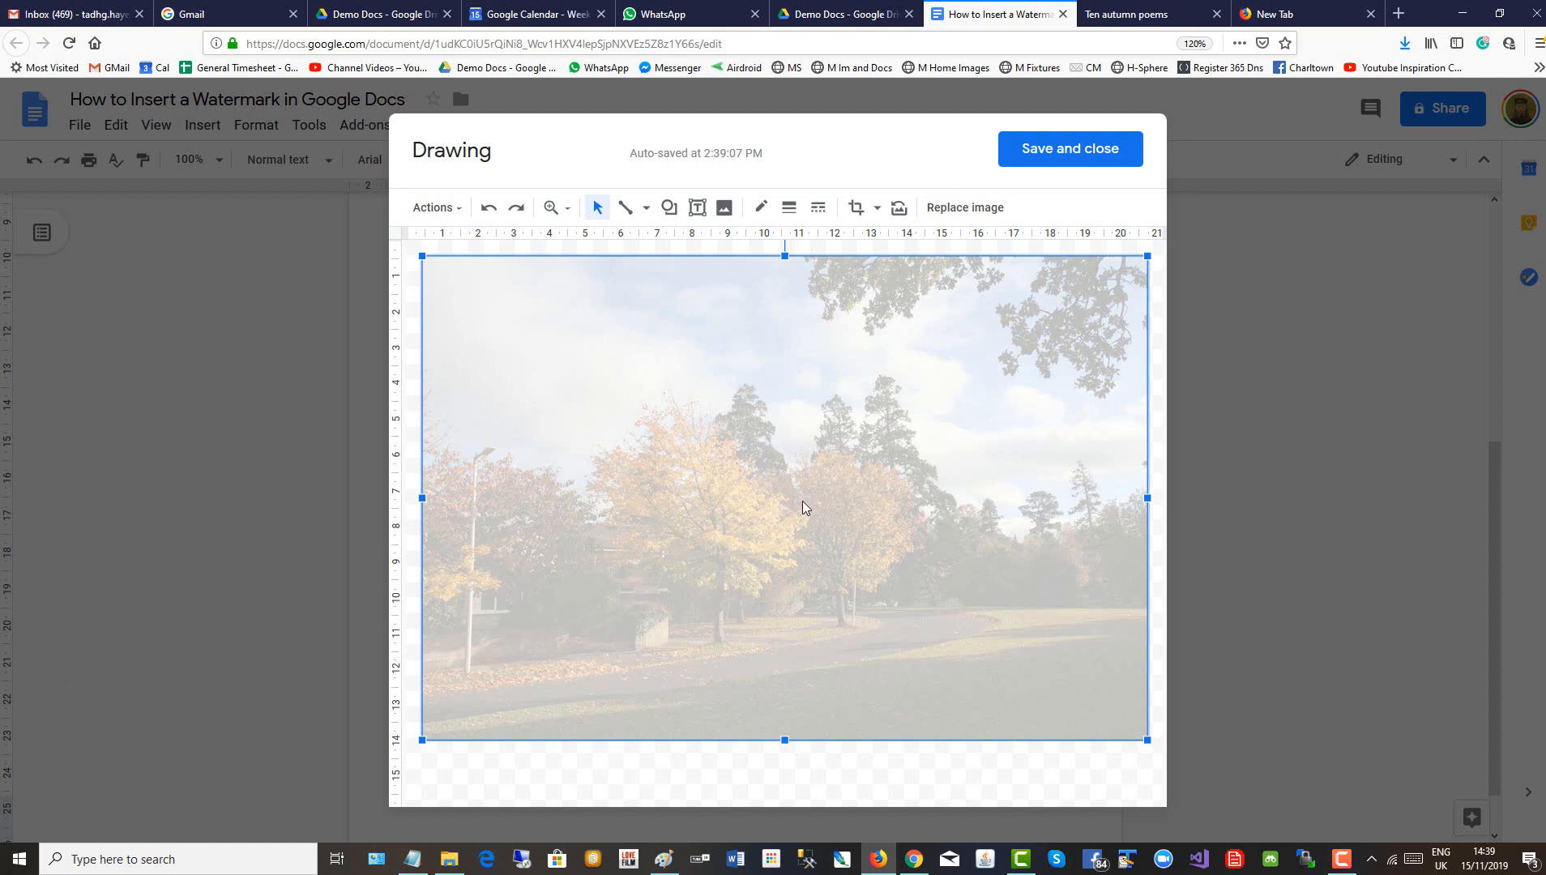
mouse_move(1312, 609)
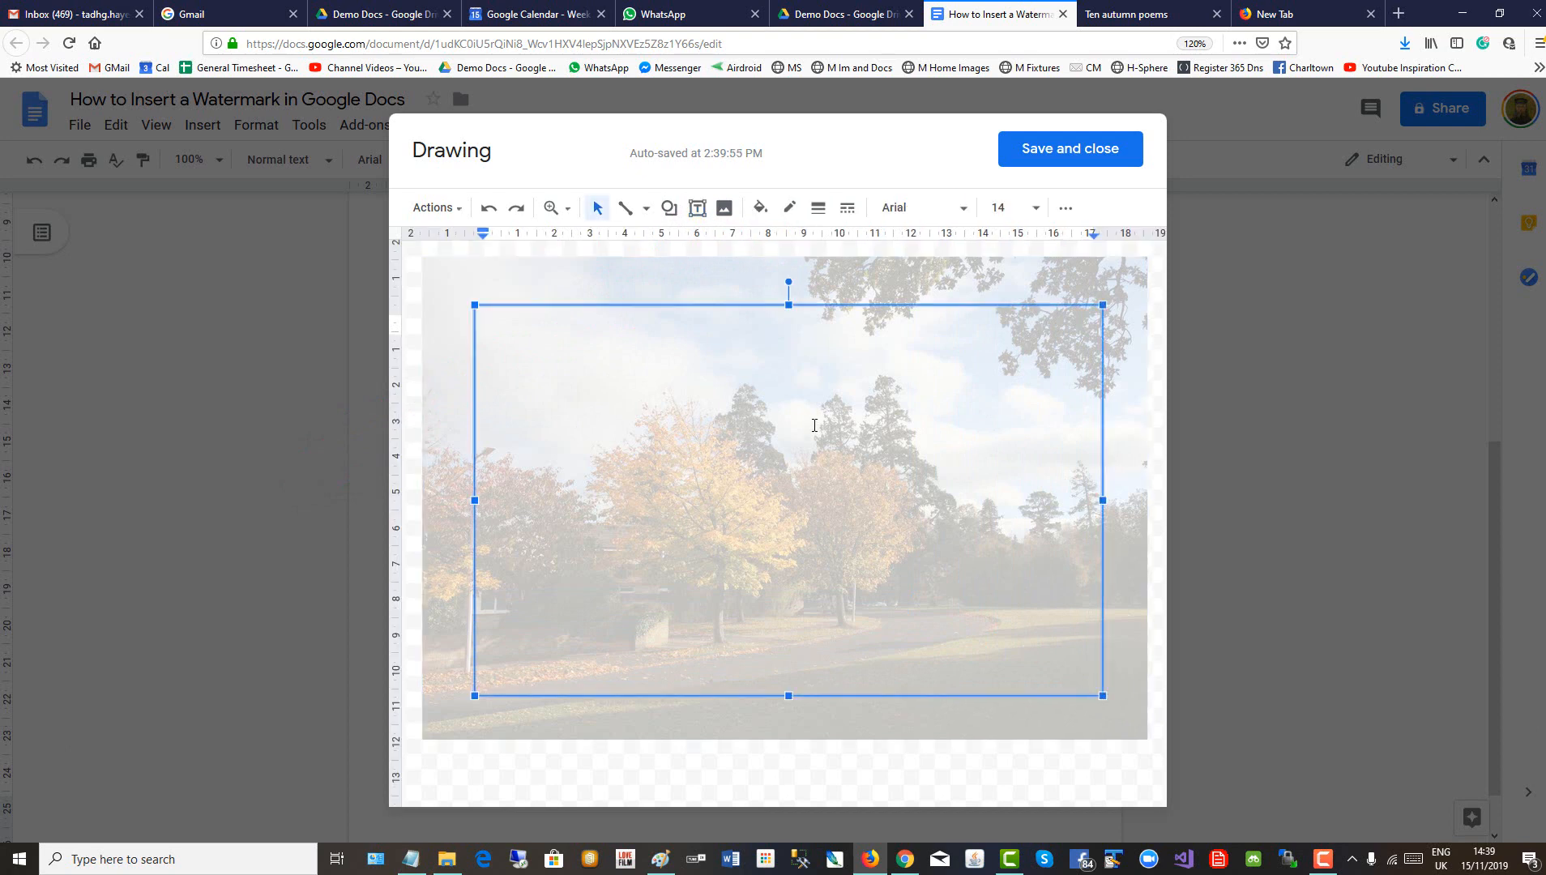
Add a text box with the poem 'Fall, Leaves, Fall' over the photo and save the drawing
left_click(1141, 13)
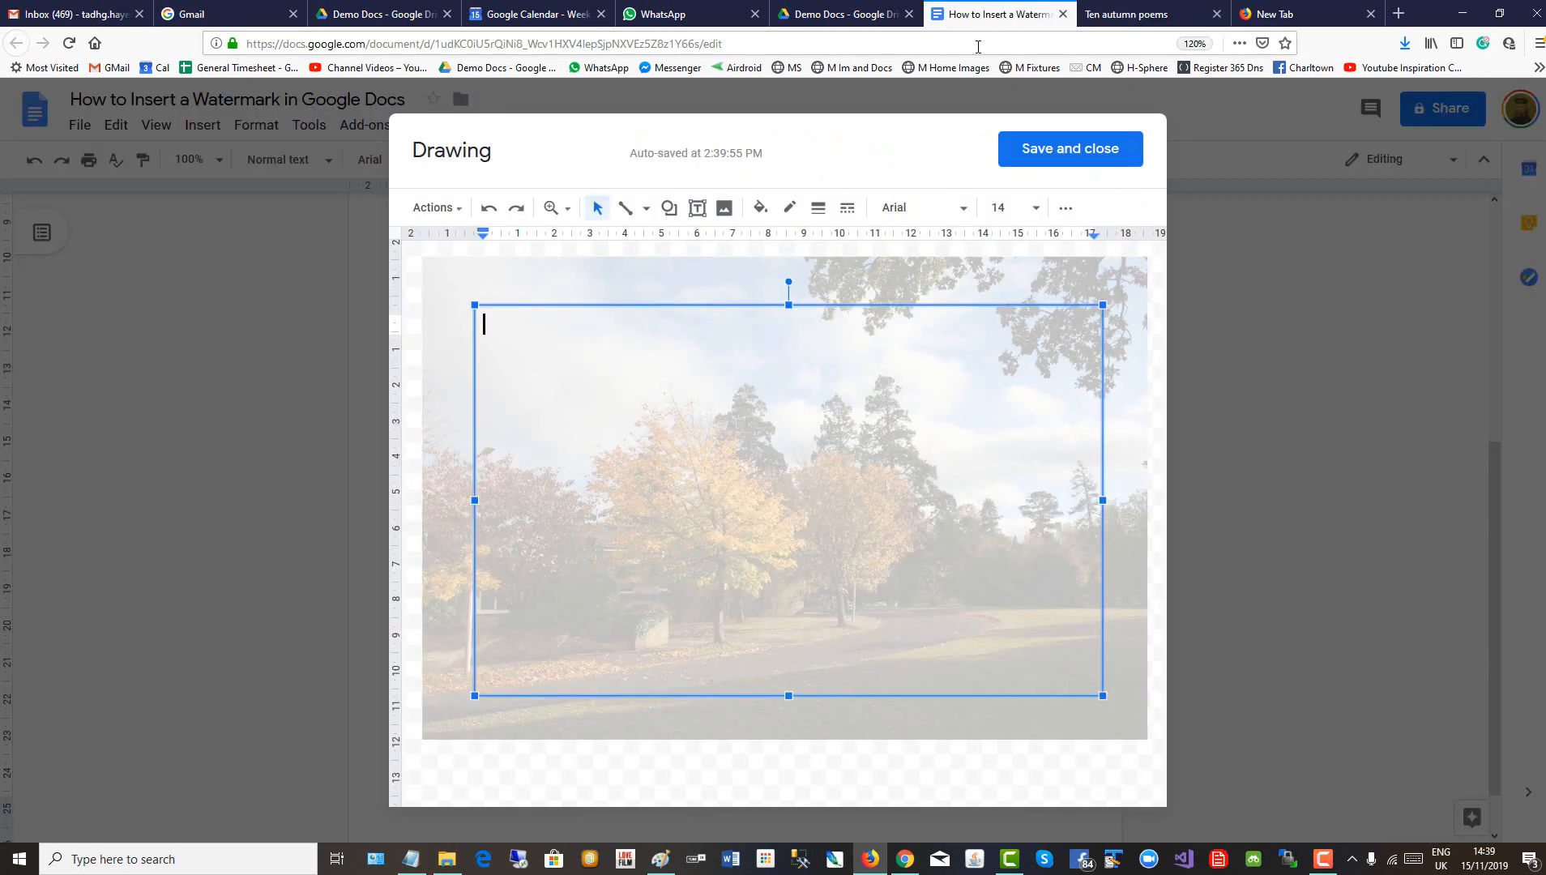
type("Fall, Leaves, Fall")
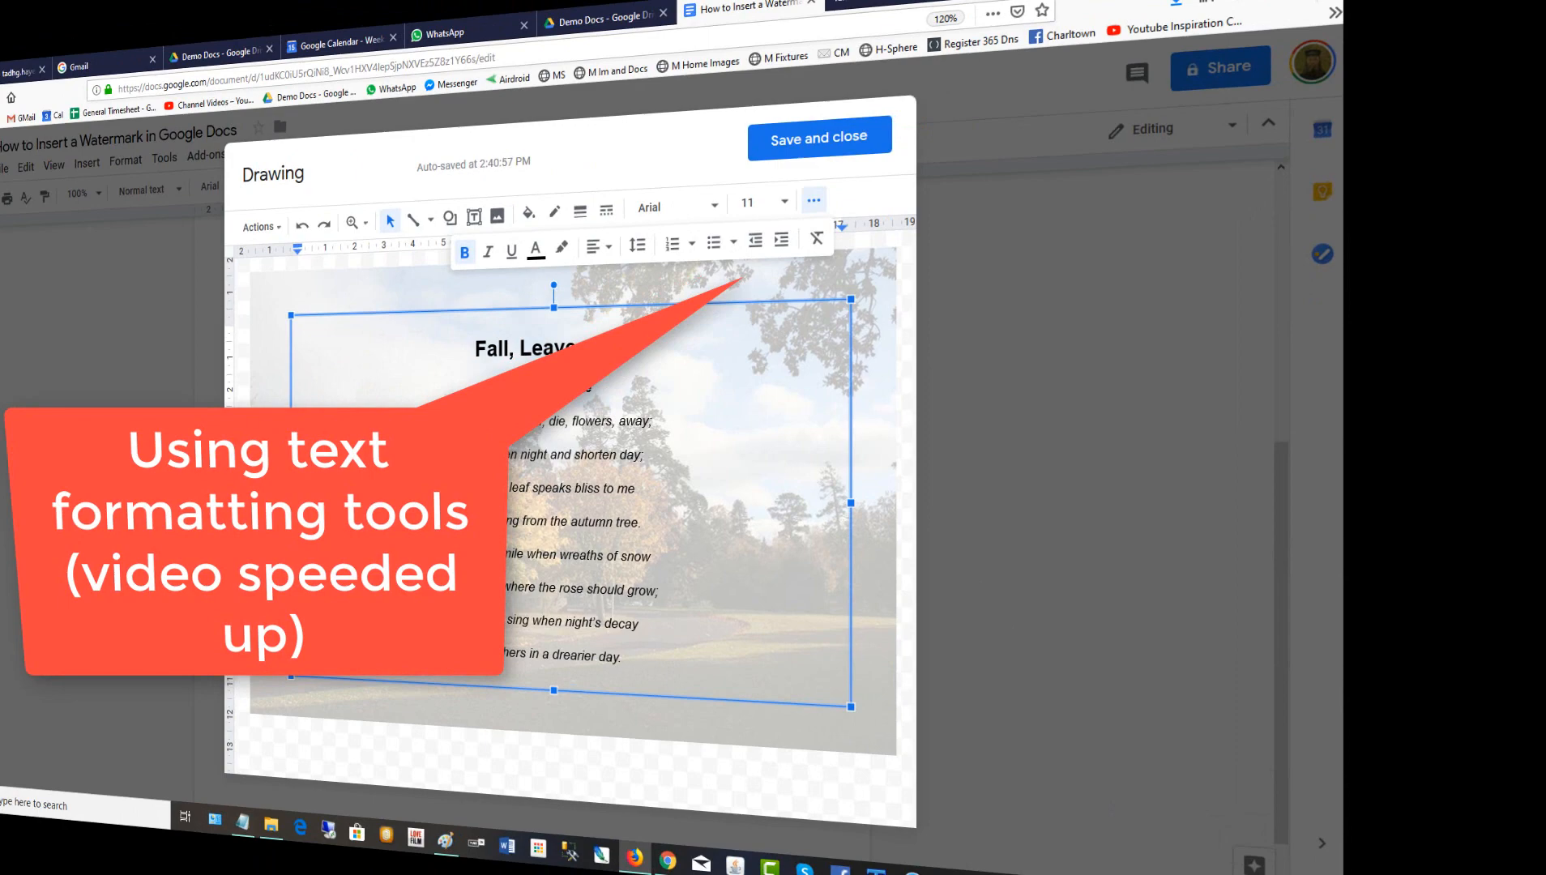
left_click(819, 136)
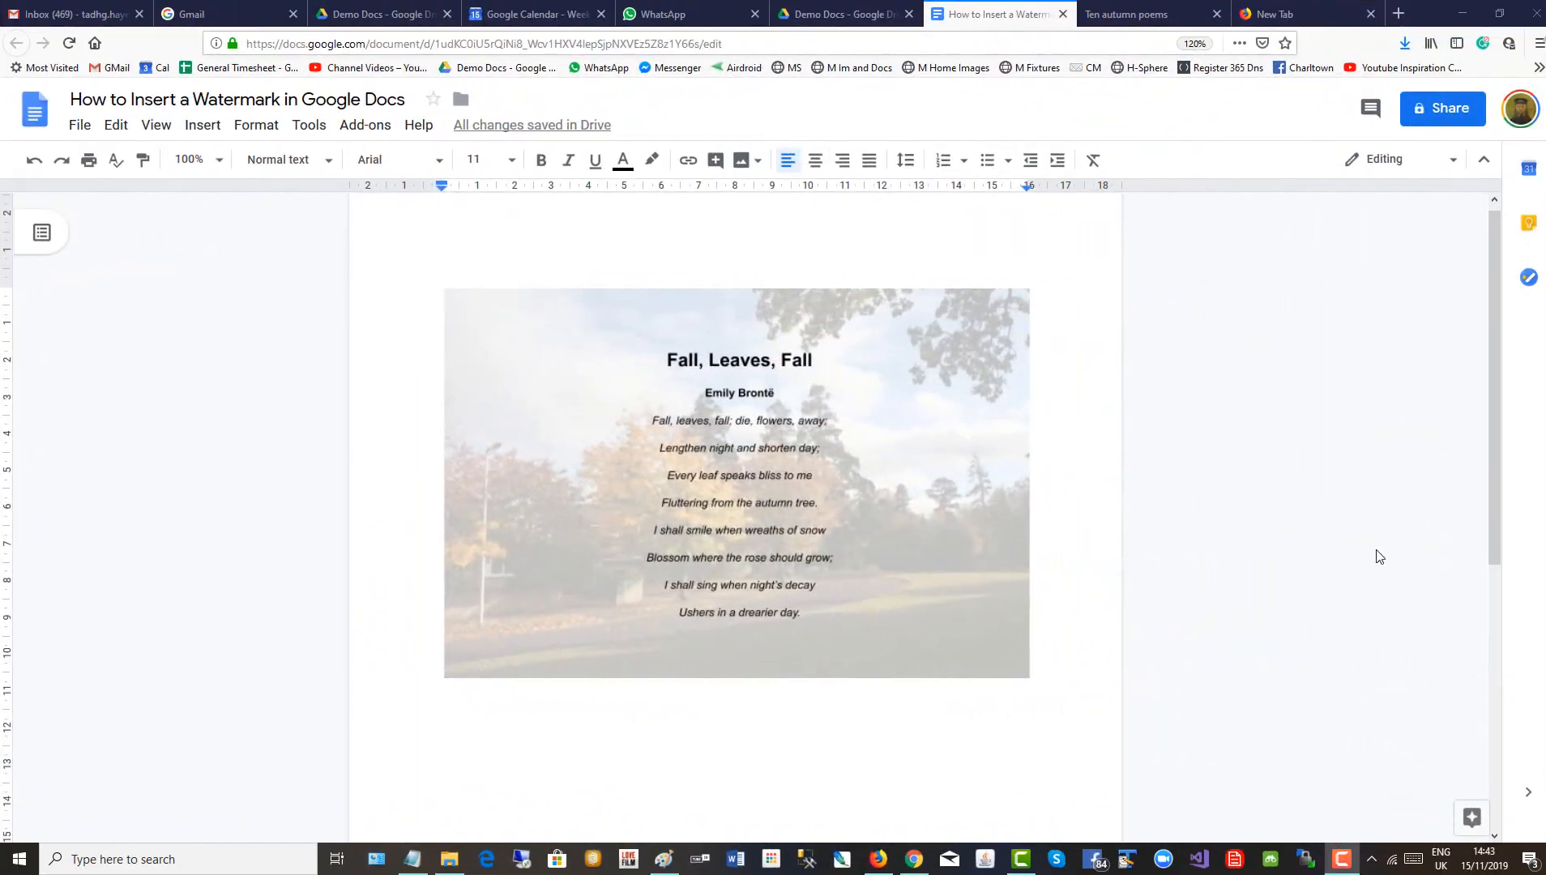